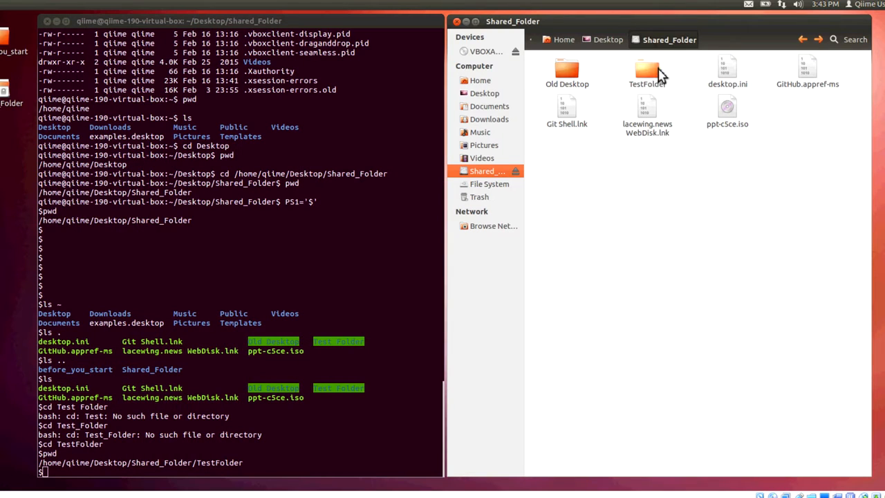
Step: List TestFolder's contents, showing bullfrog.jpg and the Frogs folder
double_click(647, 72)
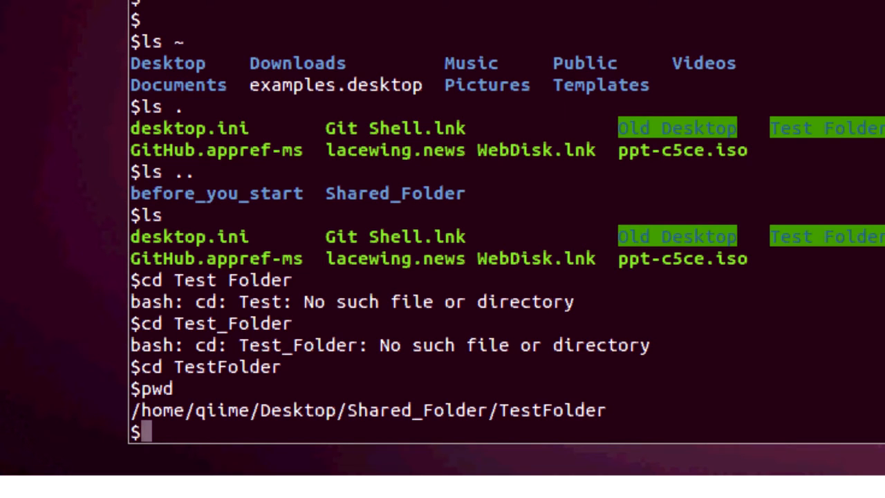
text(ls)
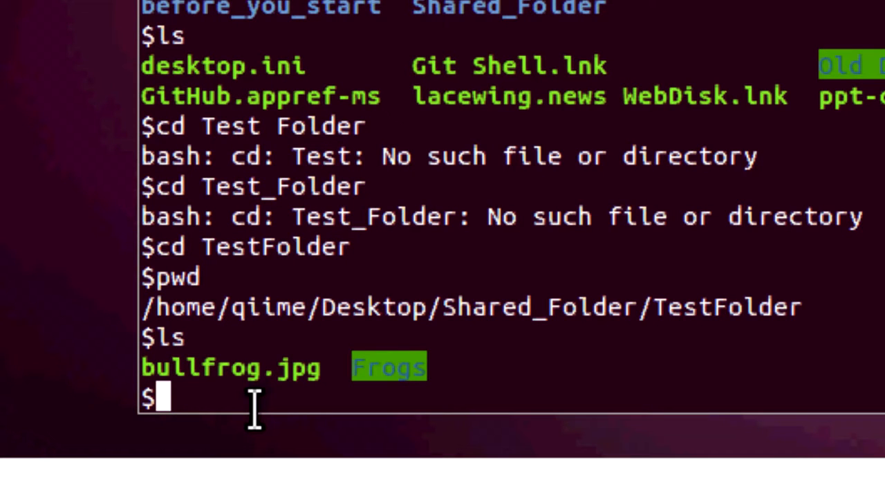
text(cp)
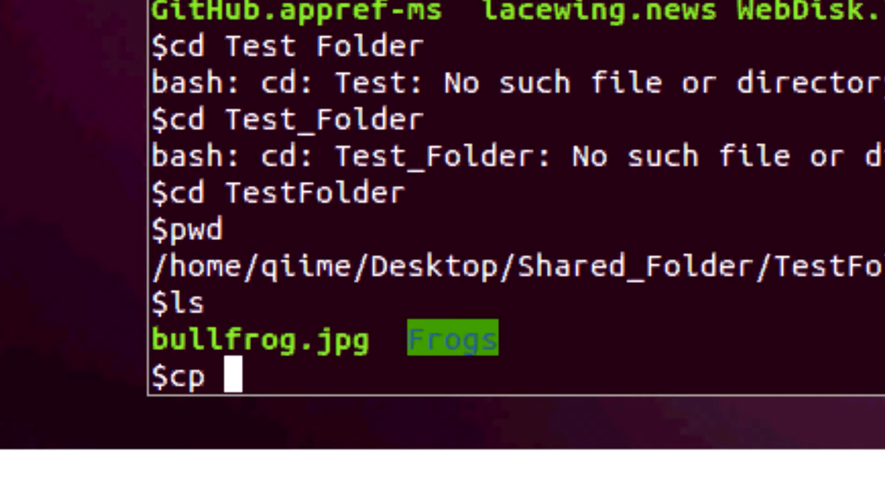
Step: Enter the command cp bullfrog.jpg bullfrog-copy.jpg at the prompt
text(b)
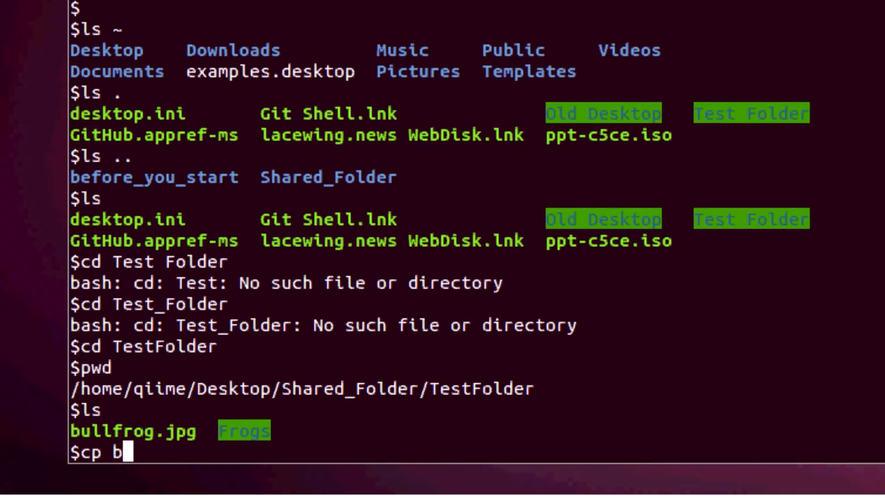
text(ullfrog.jpg)
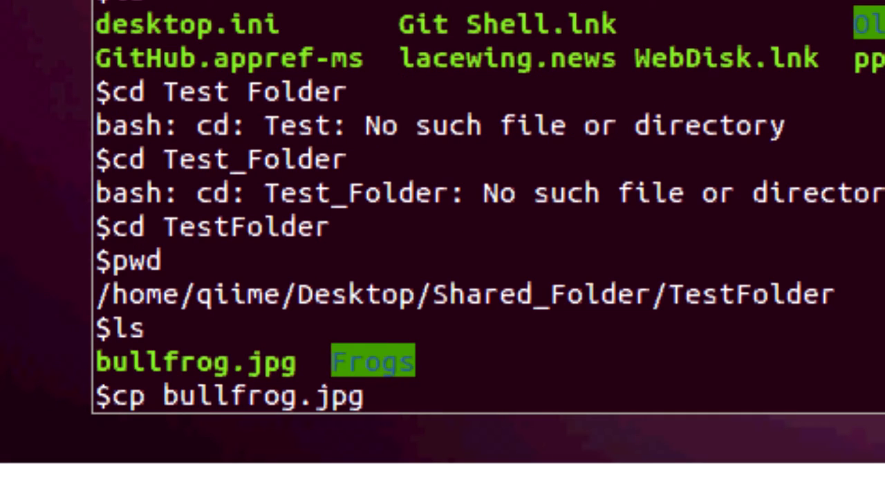
text(bullfrog)
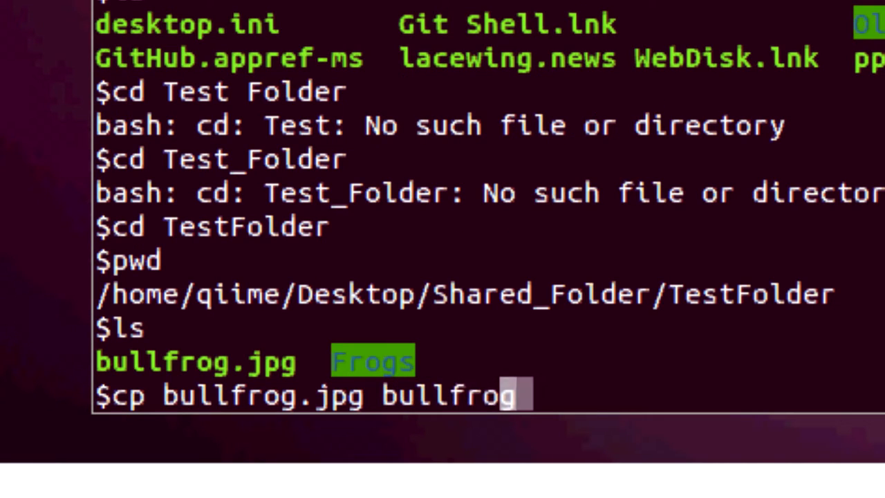
text(-co)
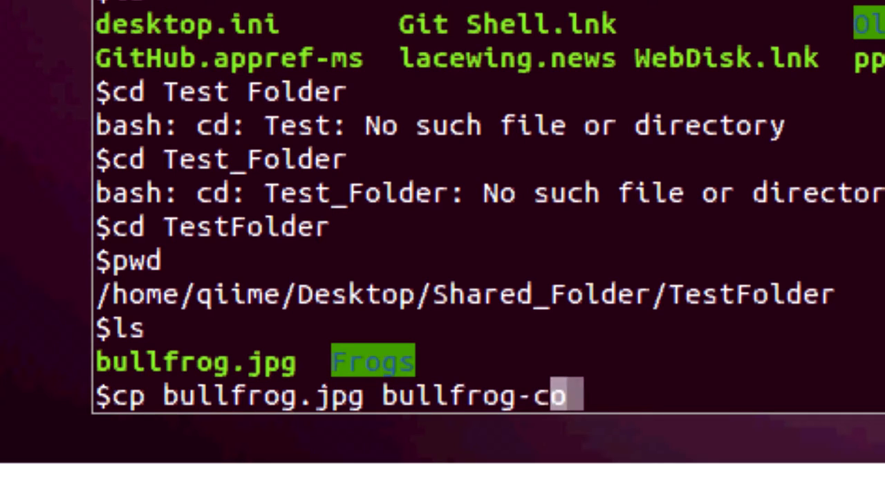
text(py.jpg)
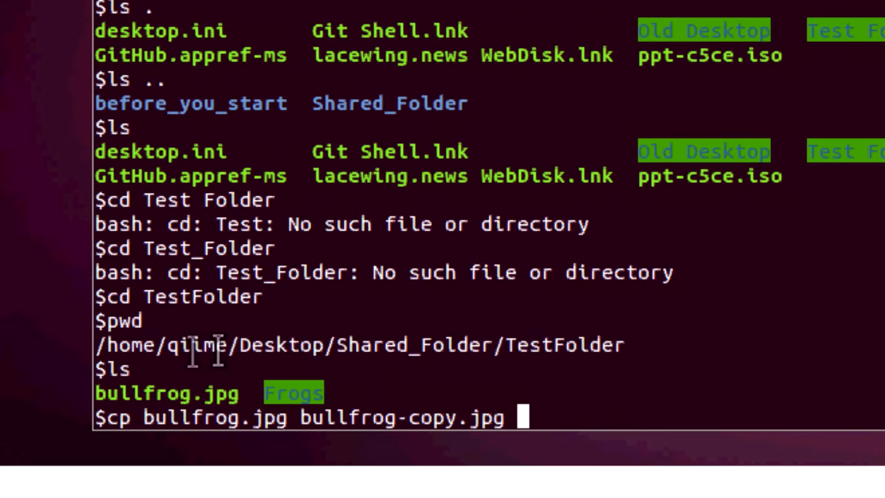
mouse_move(124, 429)
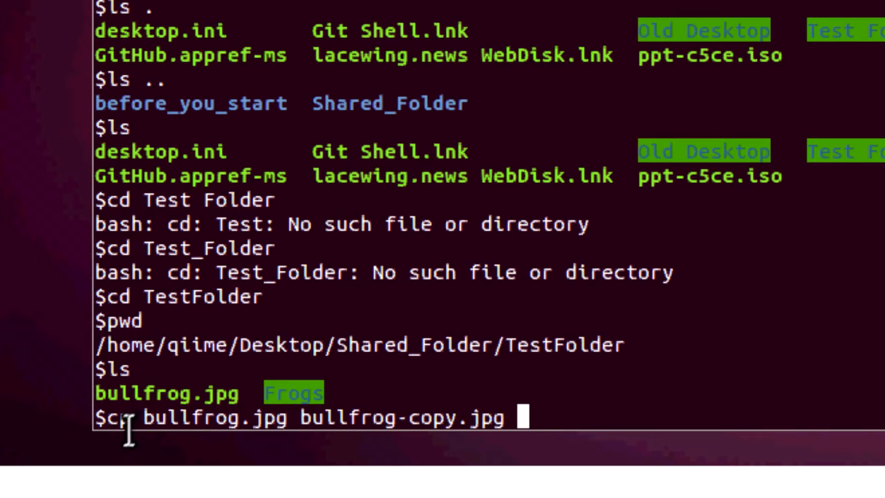
mouse_move(428, 422)
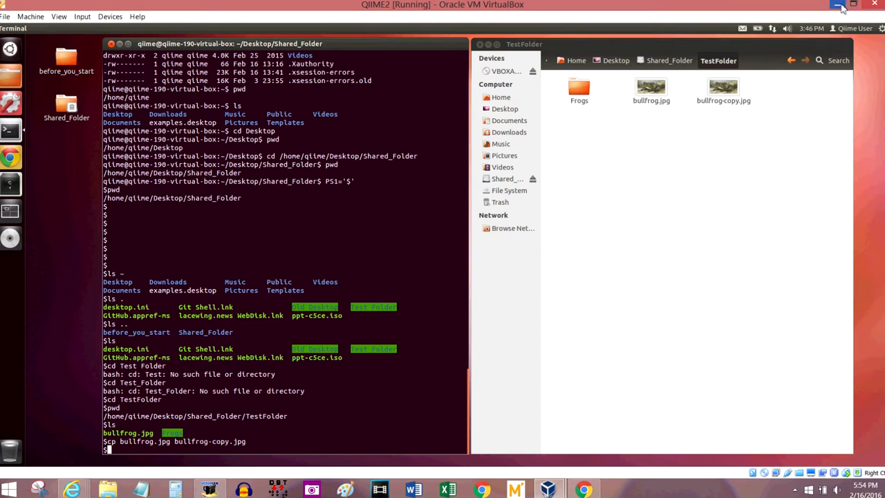
Step: Minimize the VM and open the host's TestFolder, showing Frogs, bullfrog and bullfrog-copy
click(839, 5)
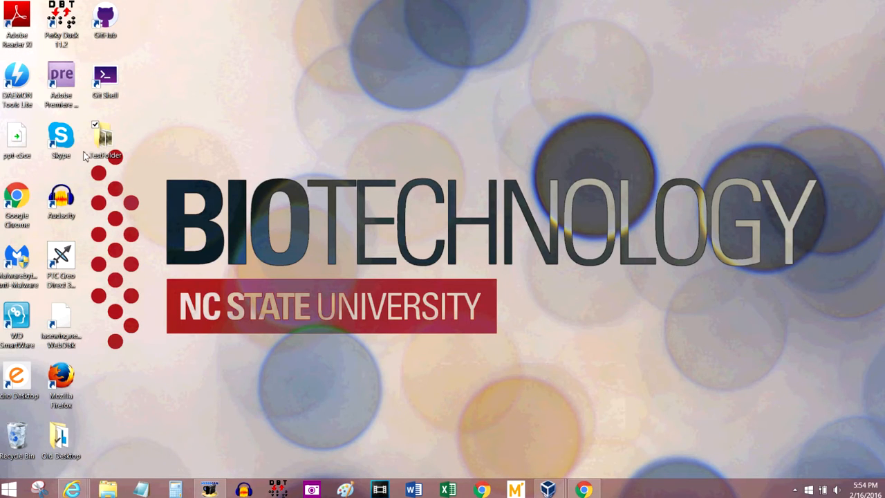
double_click(102, 137)
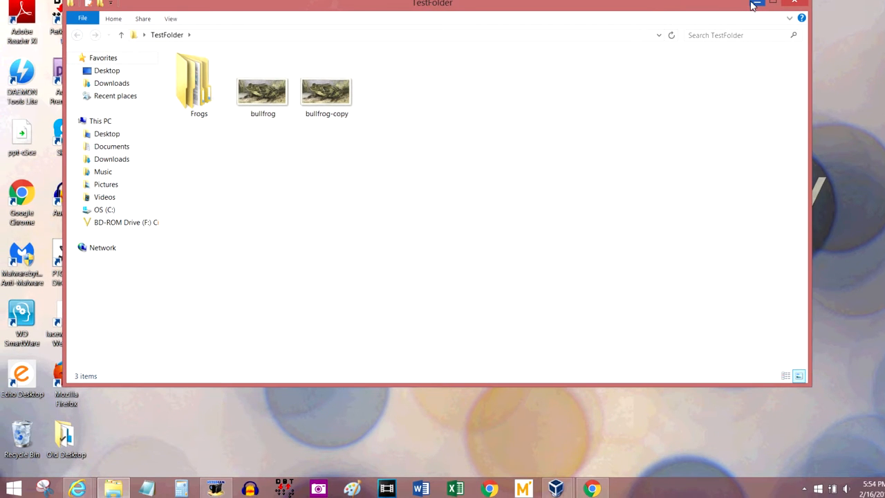
mouse_move(757, 5)
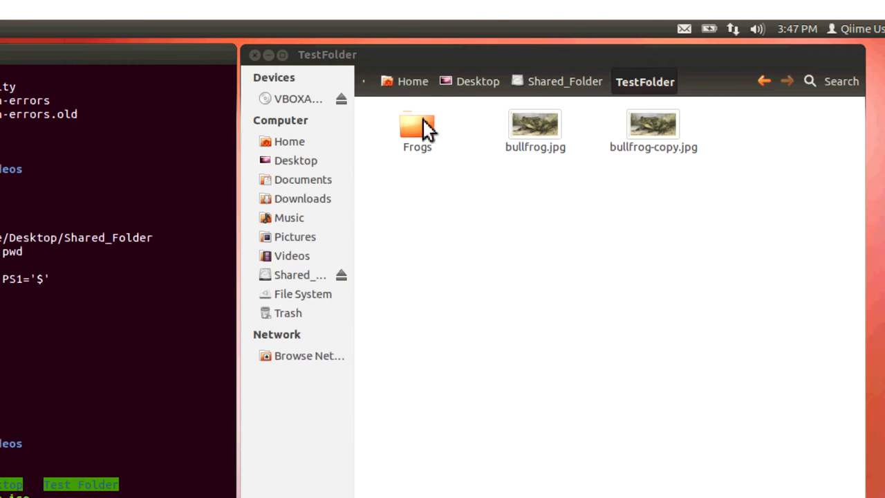
Step: Browse into Frogs, then Cute Frog Pictures, to reveal spur-toe.jpg
double_click(417, 128)
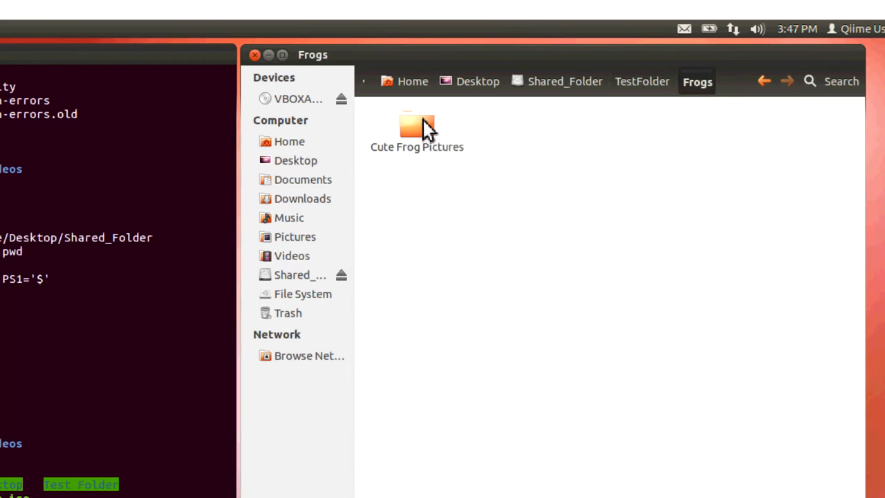
mouse_move(432, 176)
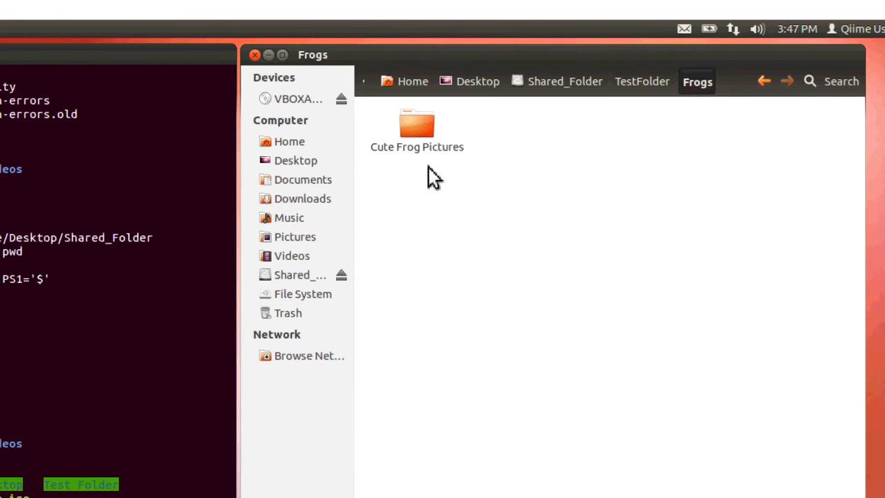
click(417, 128)
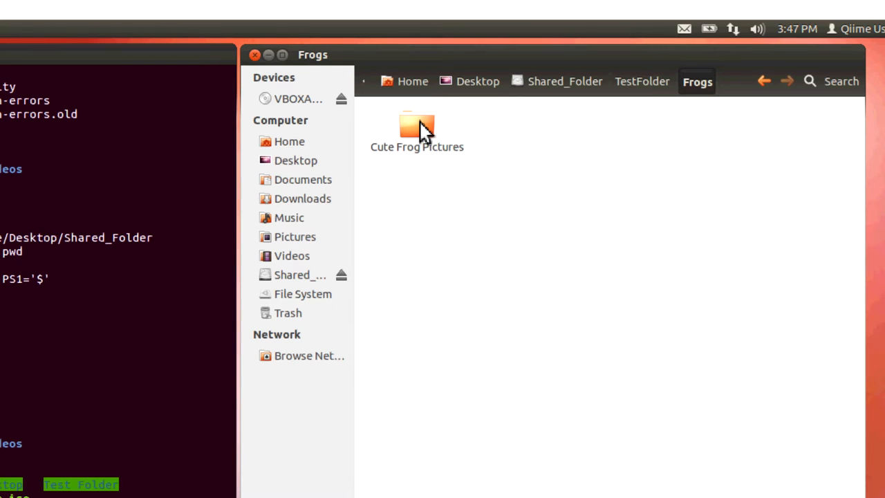
double_click(417, 128)
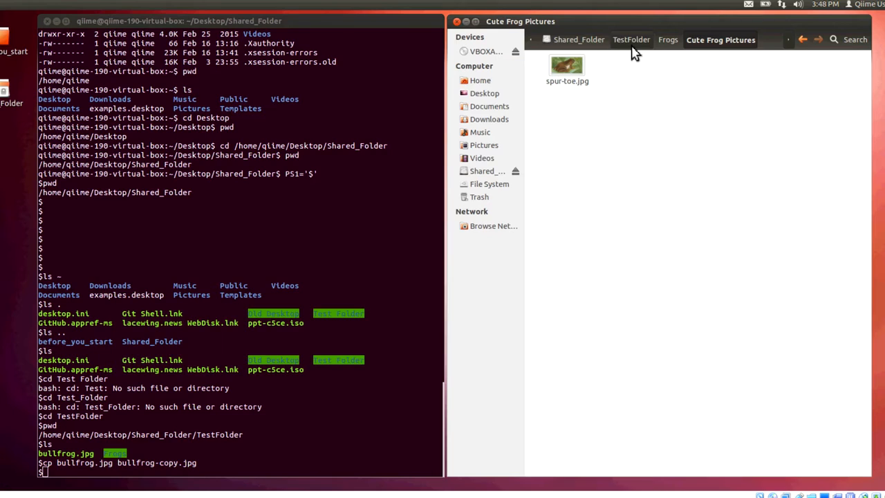
click(631, 40)
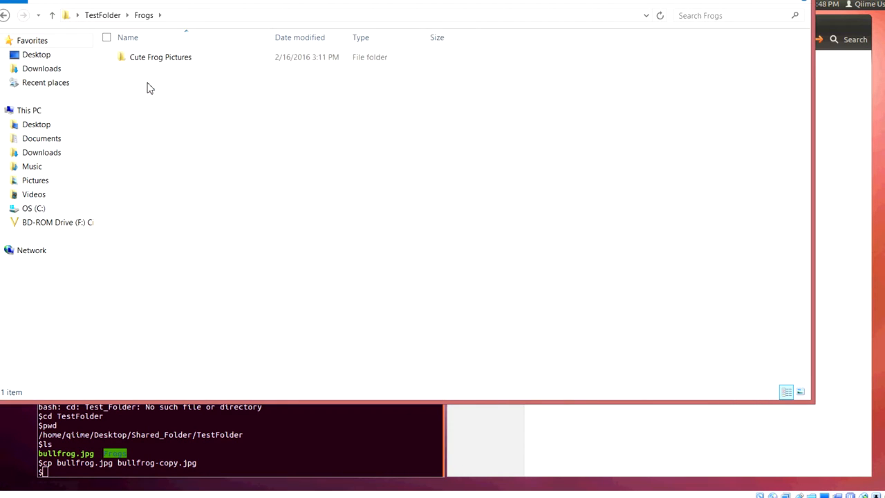
Step: Rename the Cute Frog Pictures folder to CuteFrogPictures
right_click(160, 56)
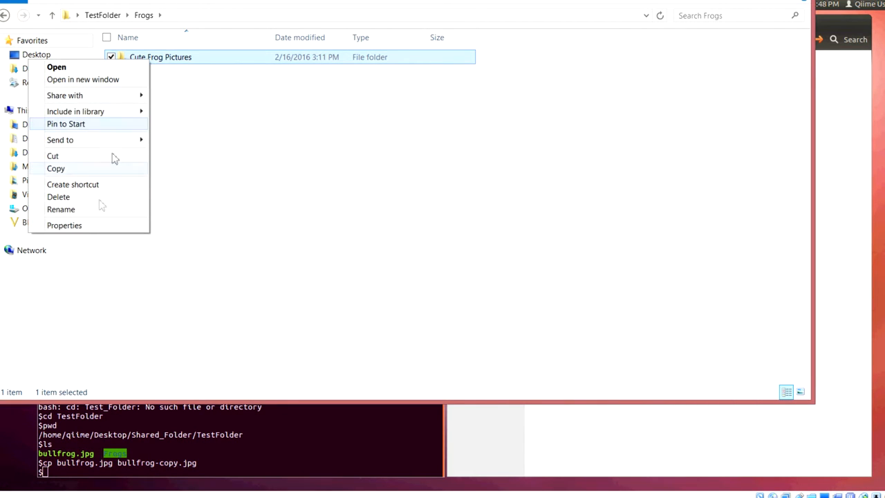
click(61, 209)
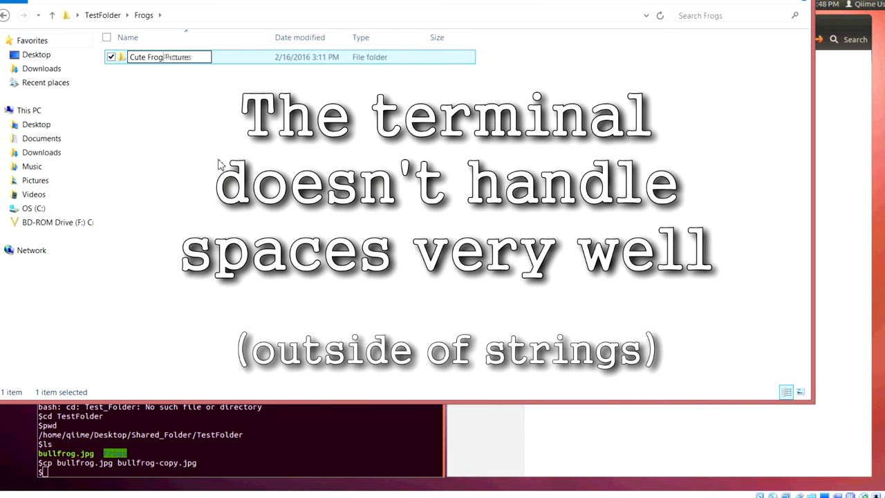
text(CuteFrogPictures)
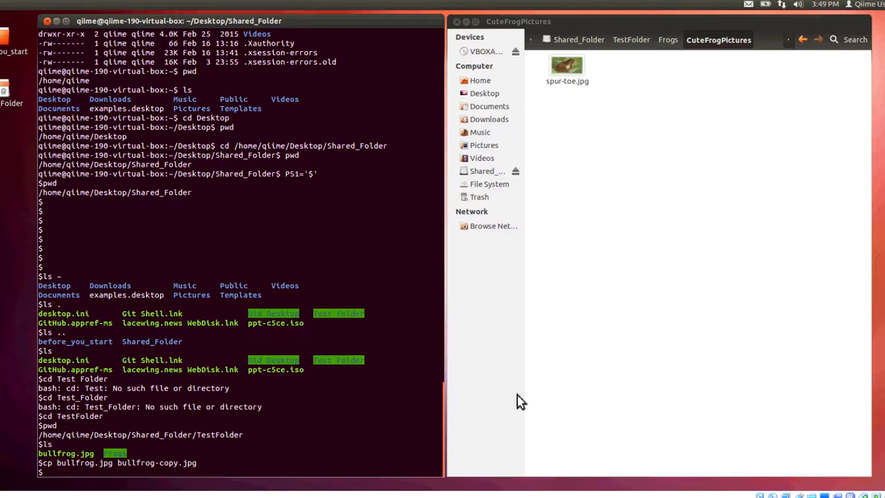
Step: Change directory to Frogs/CuteFrogPictures and confirm the location with pwd
text(cd)
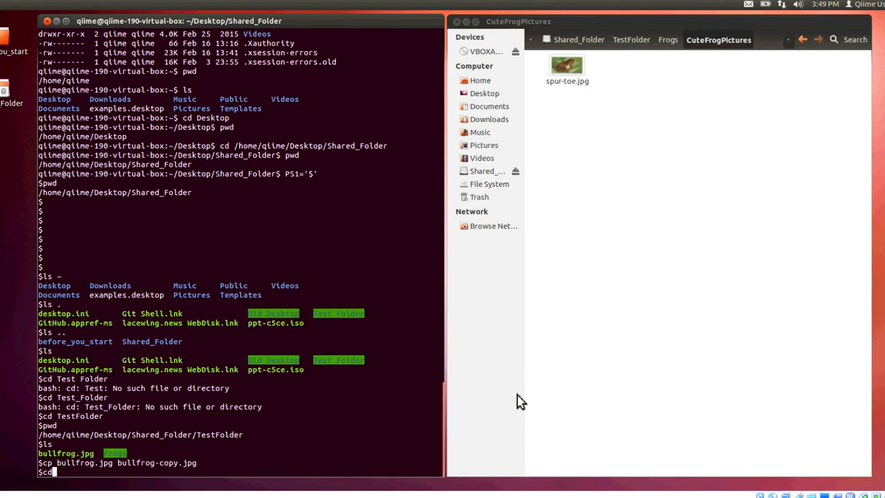
text(" ")
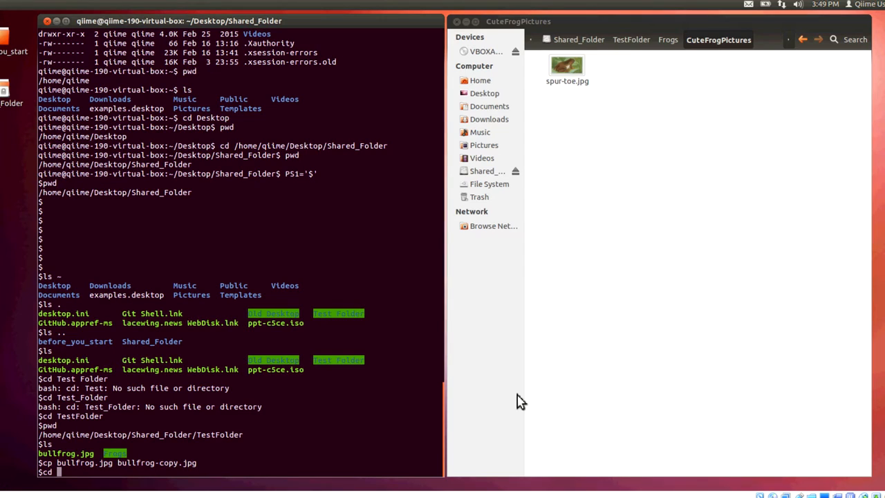
text(Frogs/CuteFrogPictures)
text(pwd)
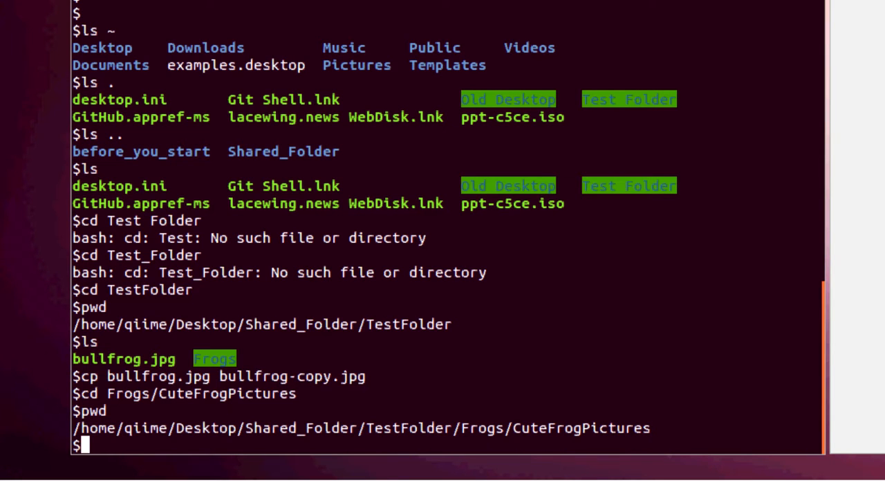
text(cp)
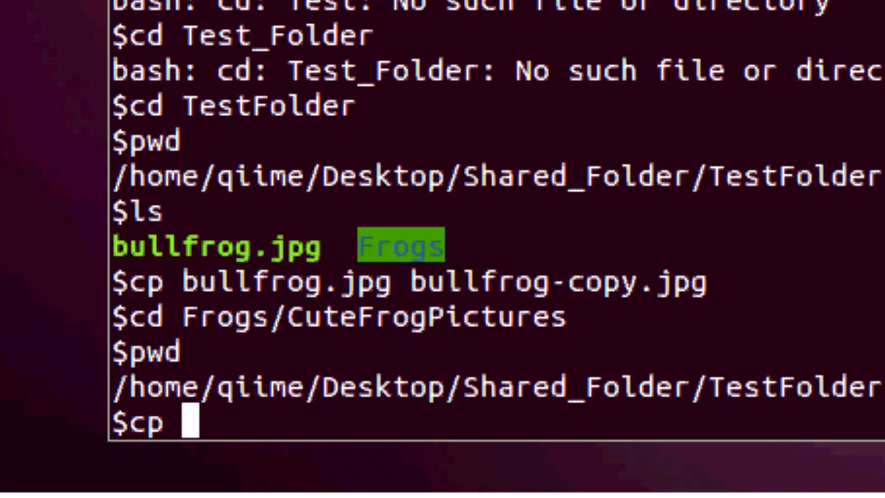
Step: Copy bullfrog.jpg in via ../../bullfrog.jpg after a failed /../../ path and an ls check
text(/..)
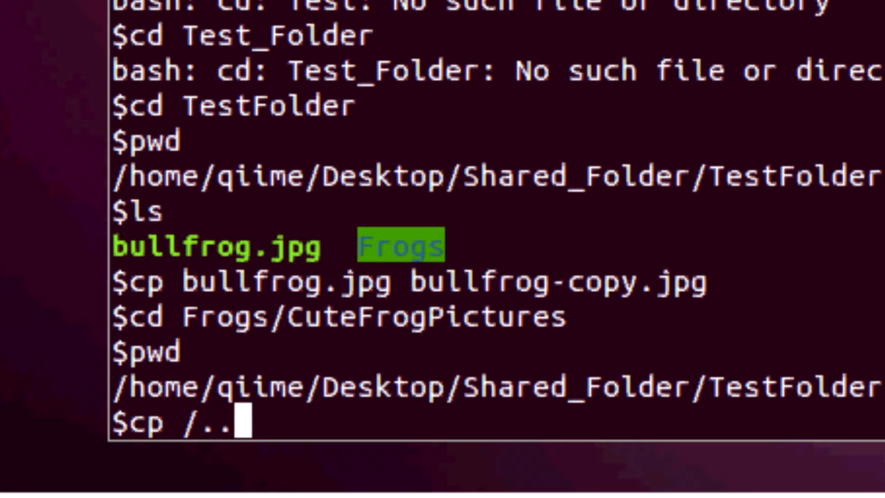
text(/.)
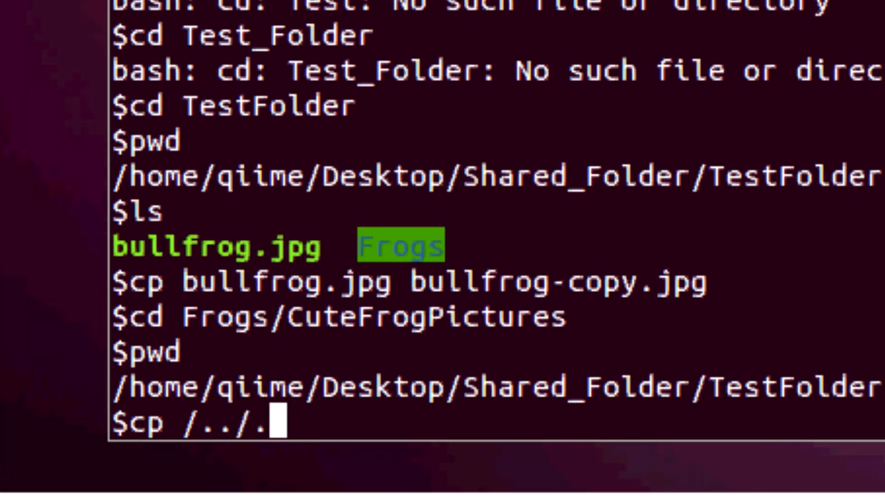
text(../)
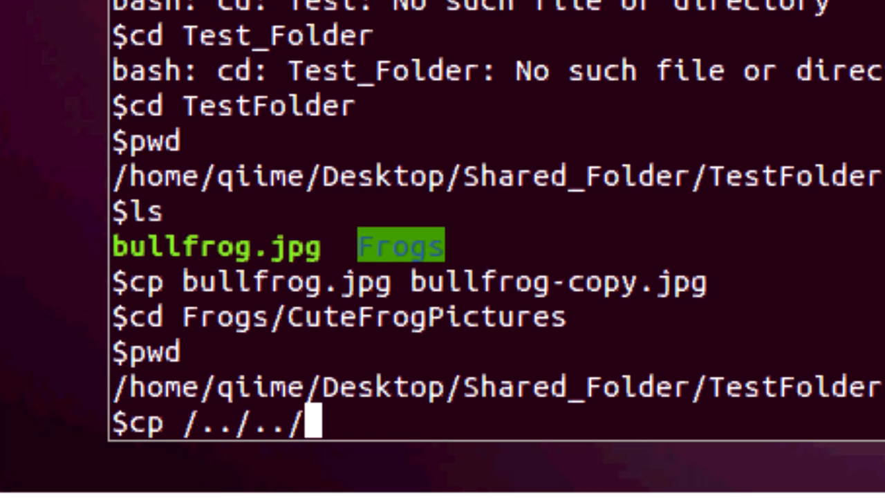
text(bu)
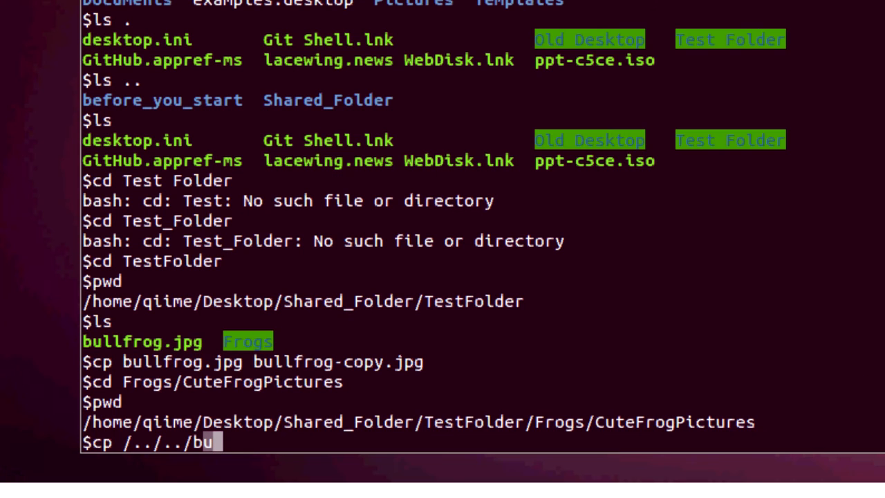
text(llfrog)
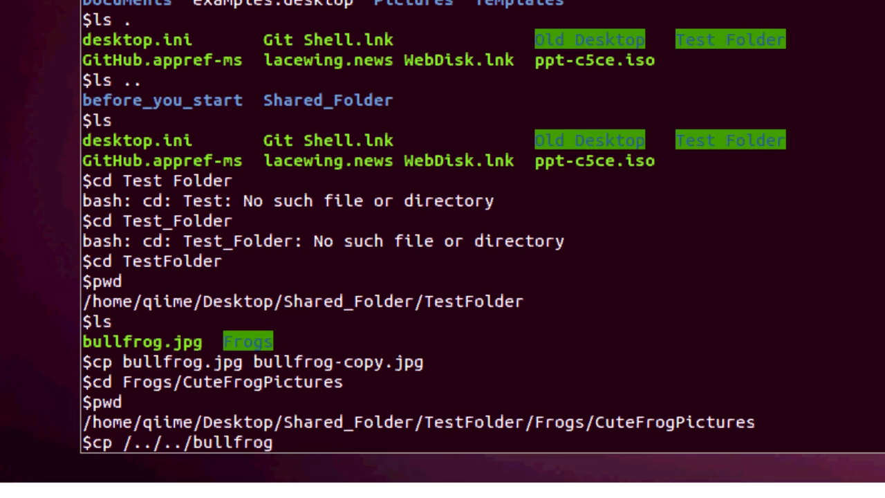
text(.jpg)
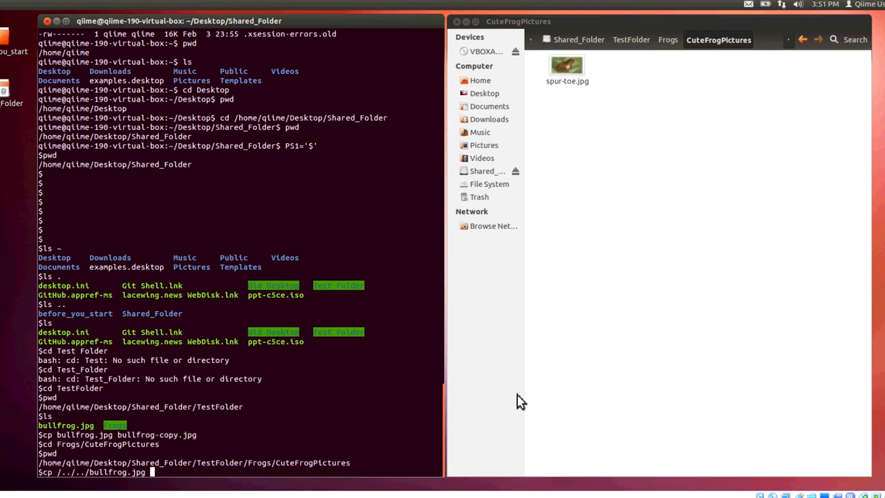
text(bullfrog.jpg)
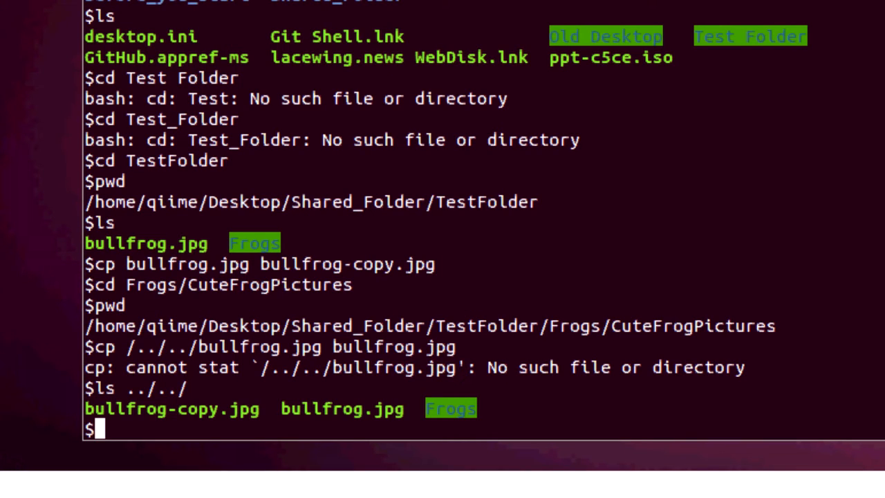
text(ls ../../)
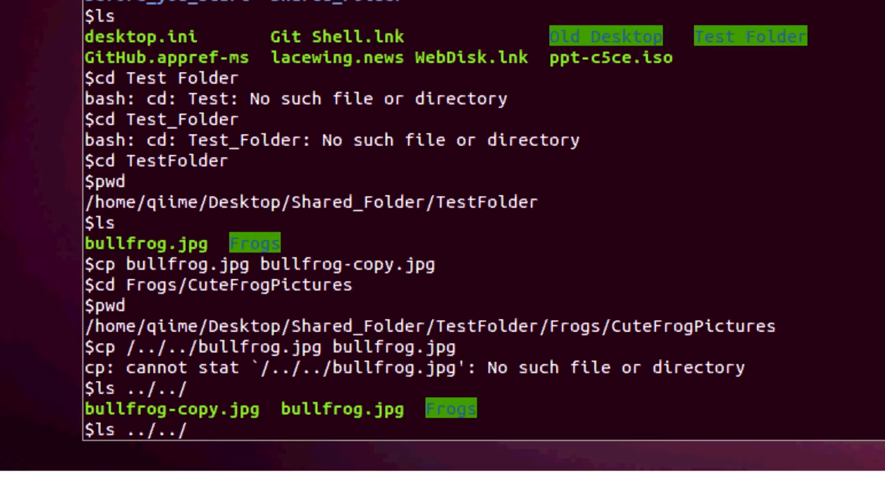
text(cp ../../bullfrog.jpg bullfrog.jpg)
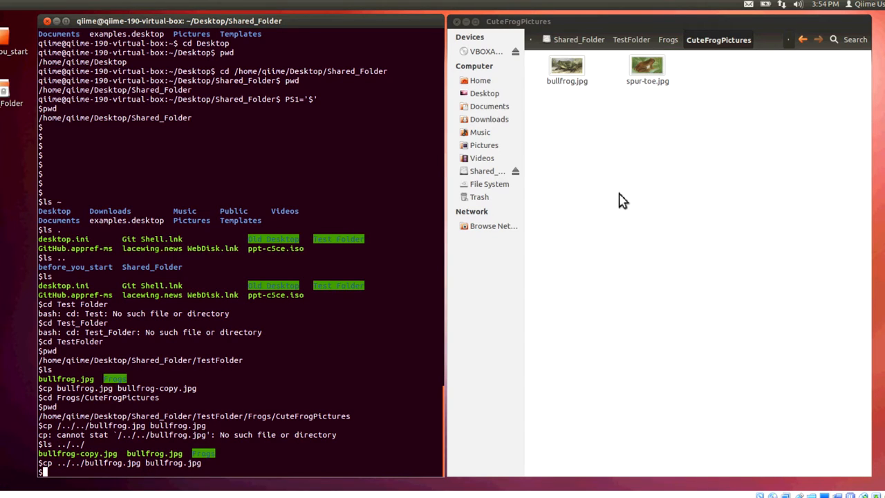
mouse_move(703, 250)
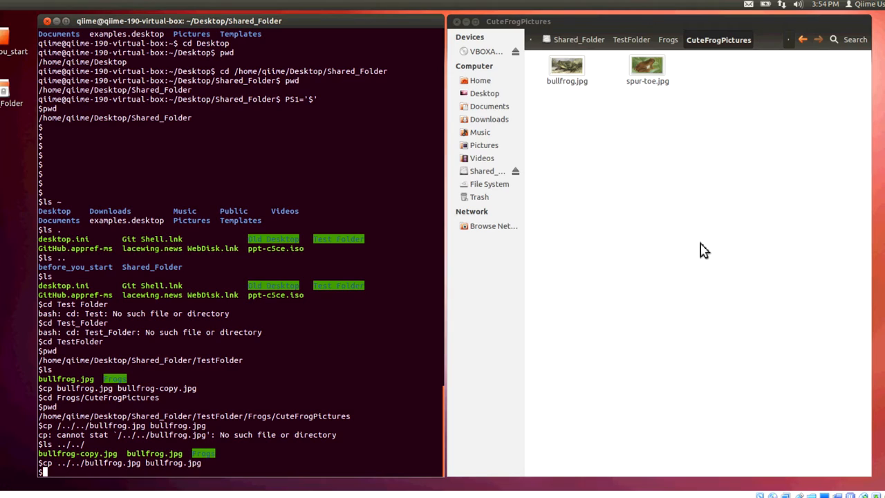
mouse_move(69, 477)
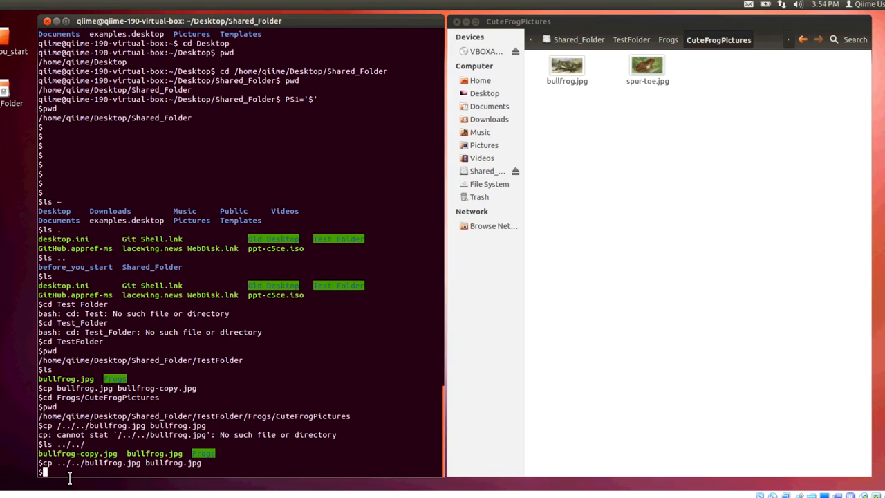
Step: Run ls to show bullfrog.jpg and spur-toe.jpg in CuteFrogPictures
key(Return)
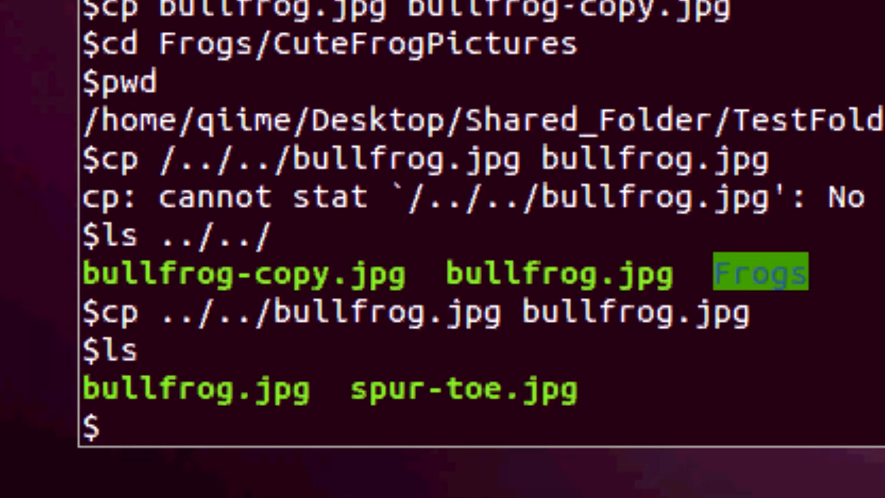
Step: Run mv spur-toe.jpg spurtoe.jpg to remove the hyphen from the filename
text(m)
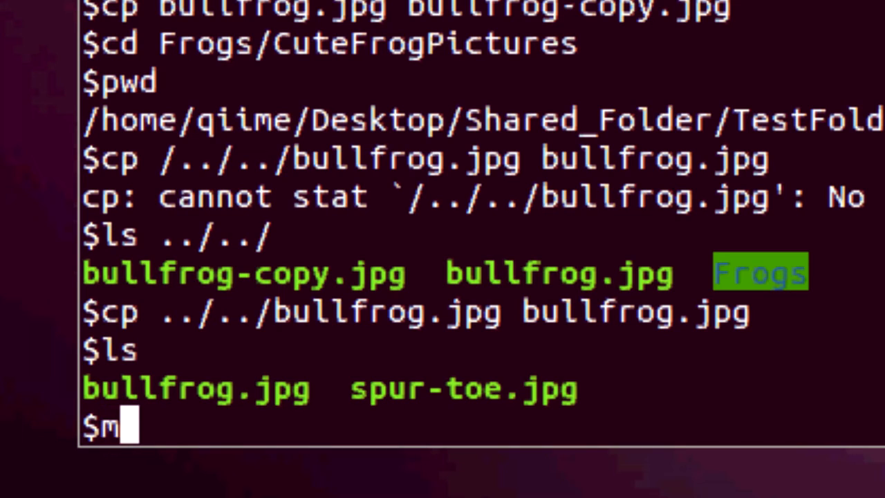
text(v)
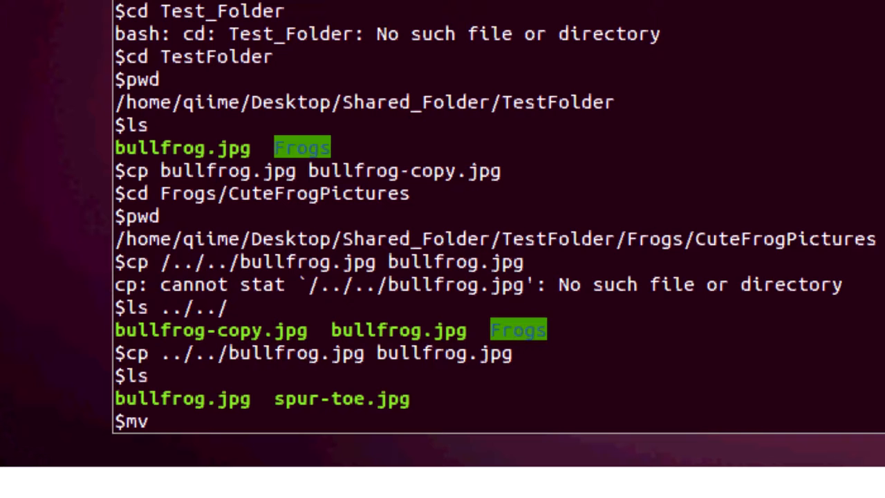
text(sp)
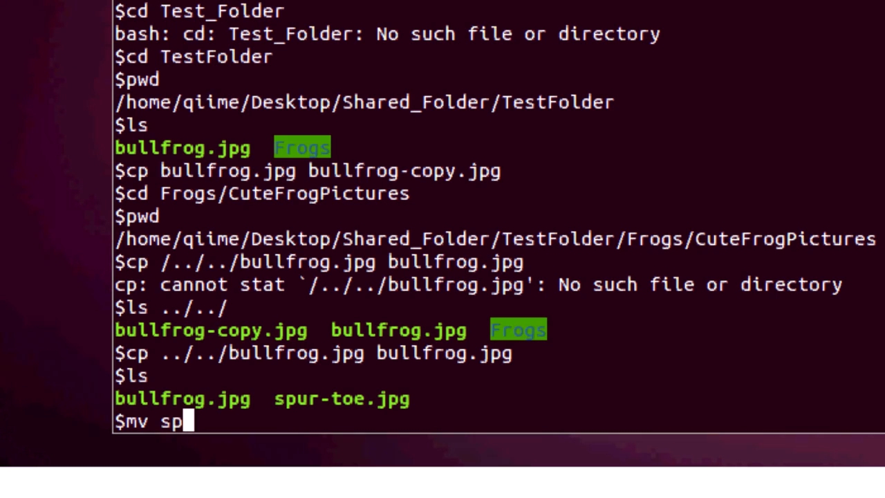
text(ur-to)
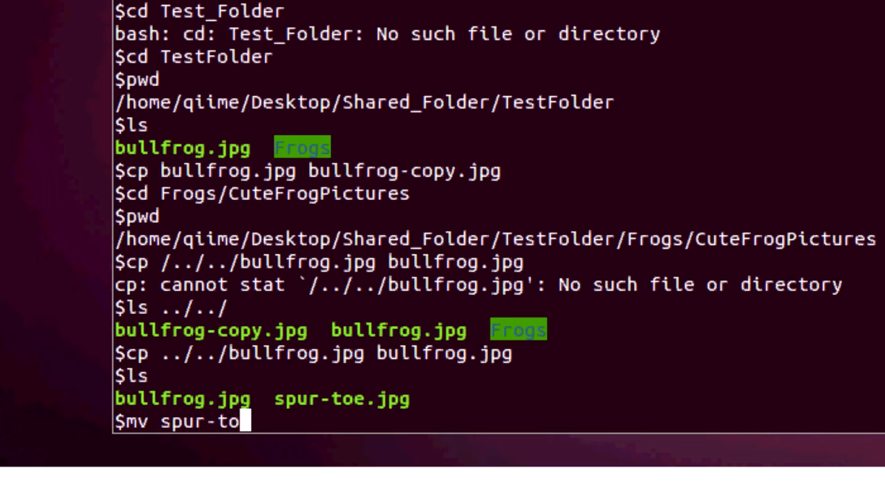
text(e.jpg)
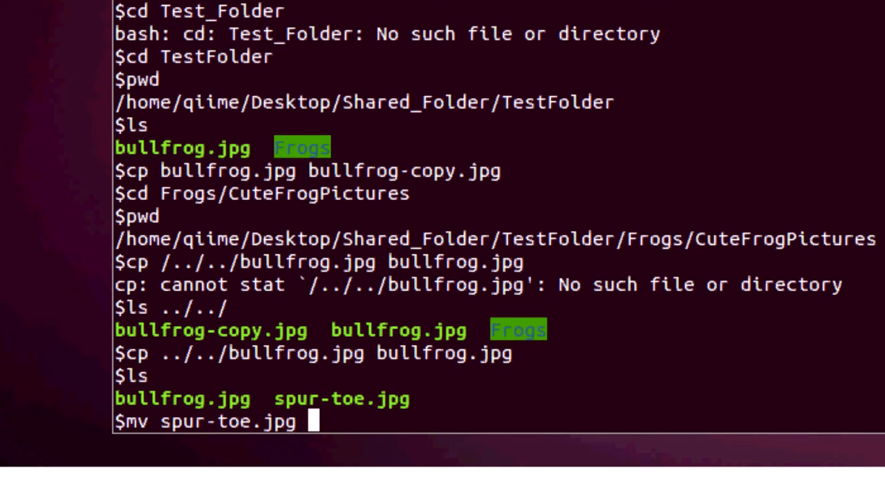
text(s)
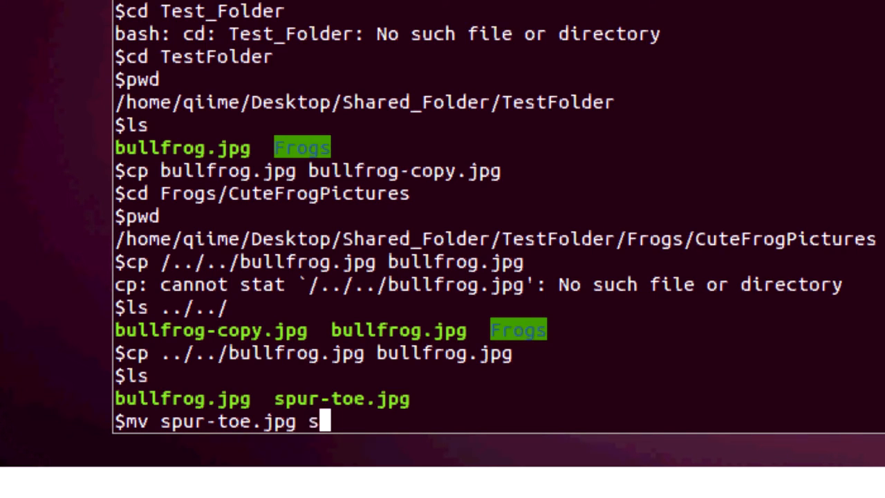
text(purtoe)
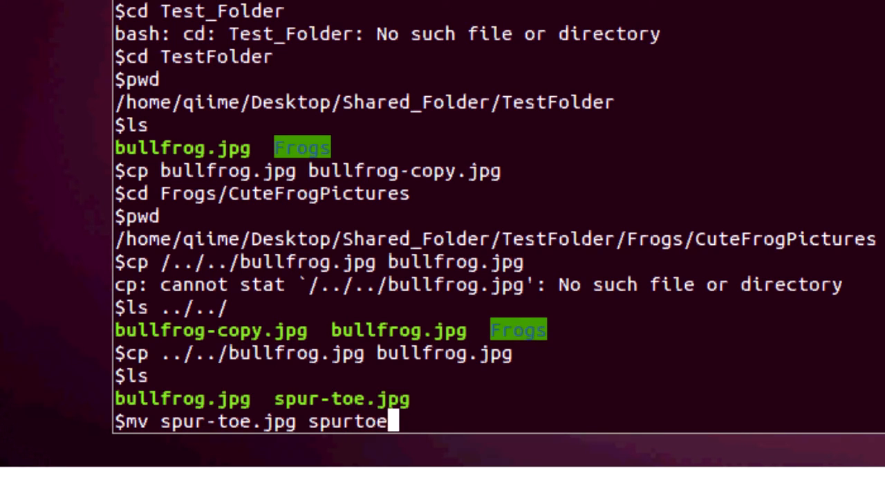
text(.jpg)
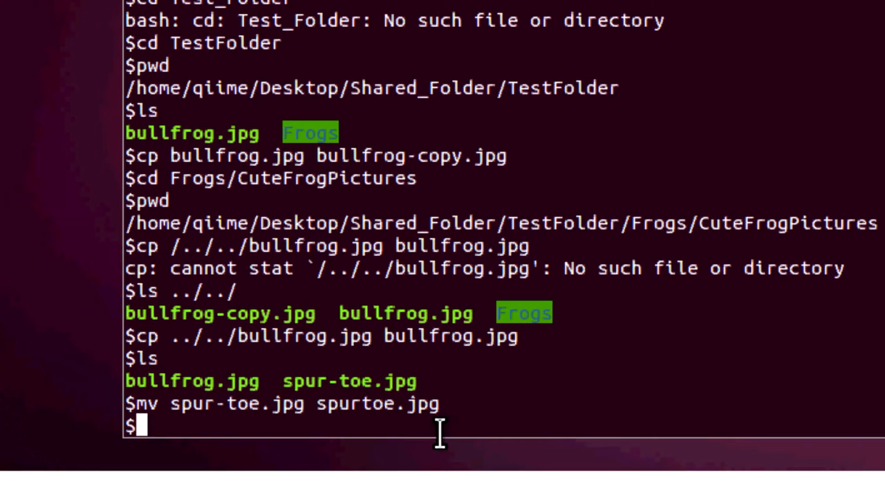
Step: Run mv bullfrog.jpg spurtoe.jpg, overwriting spurtoe.jpg with the bullfrog image
text(mv)
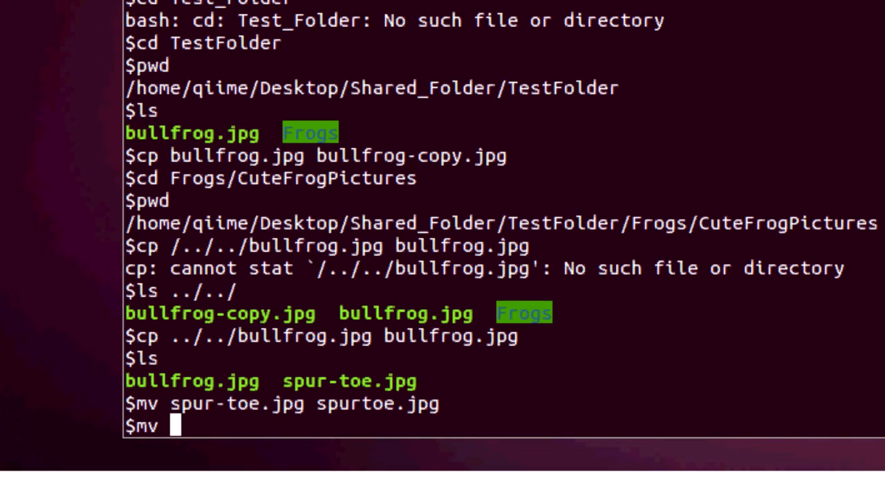
text(bullf)
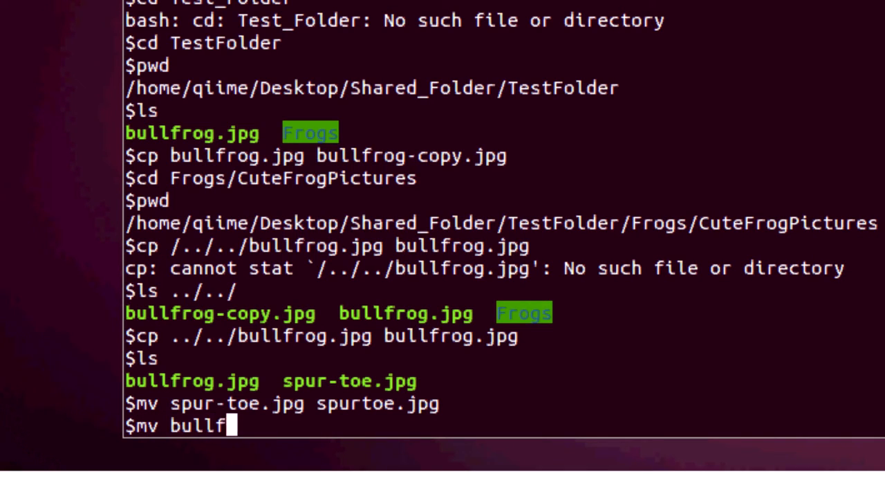
text(rog.jpg)
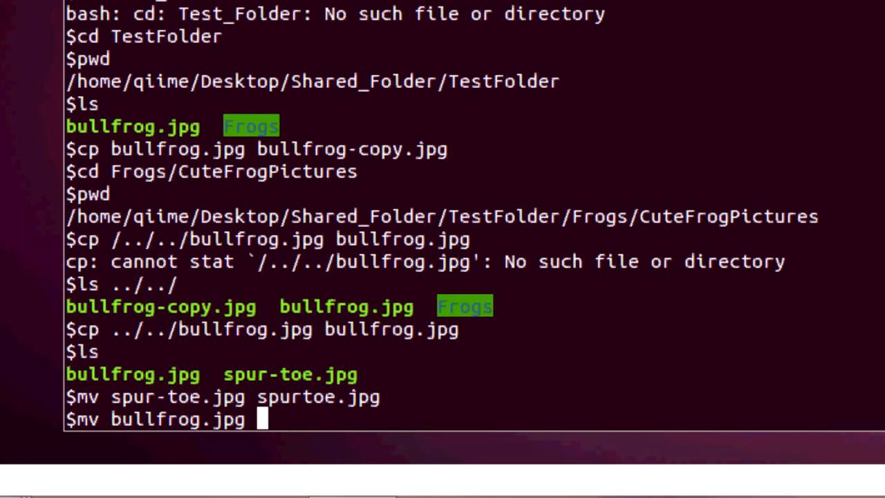
text(sp)
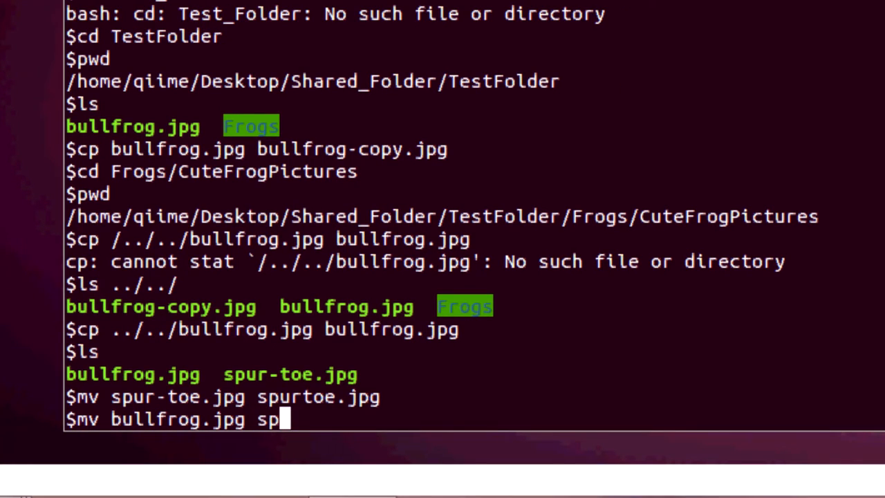
text(urtoe.j)
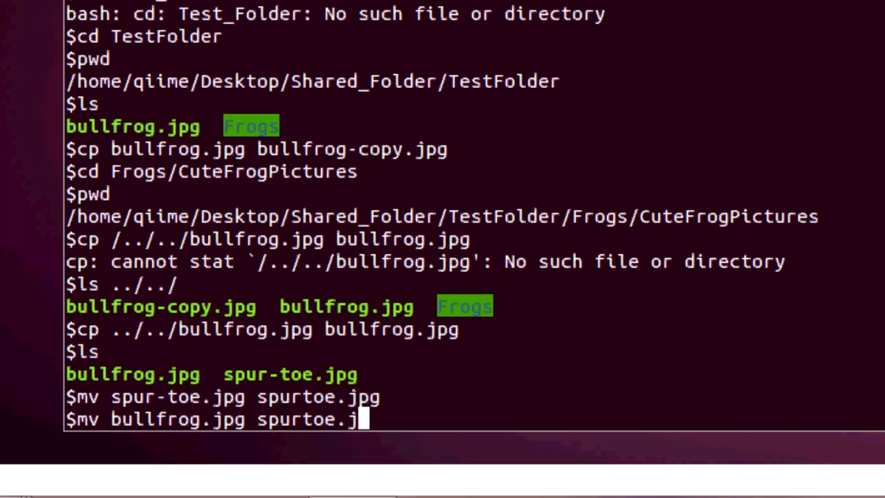
text(pg)
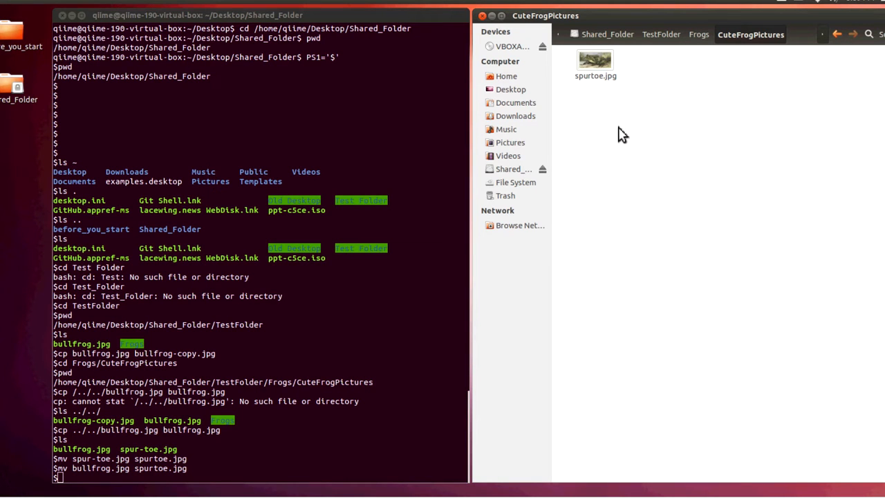
Step: View spurtoe.jpg, now the former bullfrog picture, and inspect its context menu without choosing an action
double_click(595, 59)
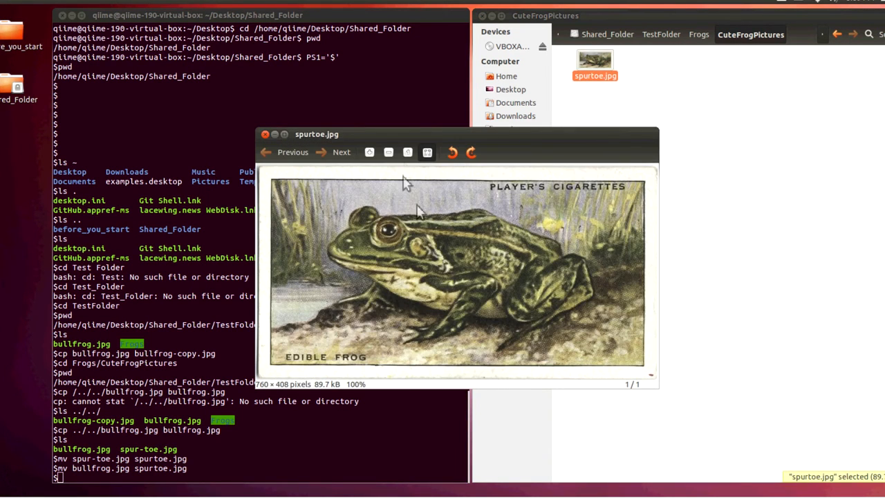
mouse_move(401, 304)
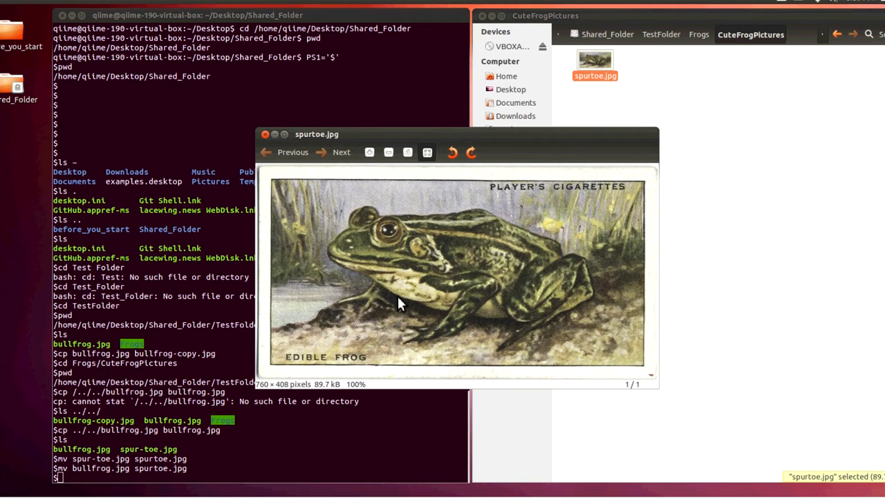
mouse_move(691, 107)
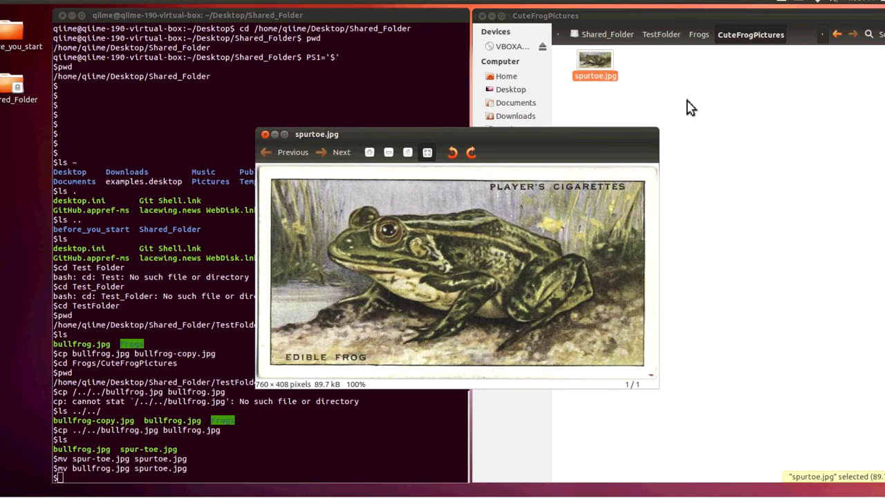
mouse_move(380, 121)
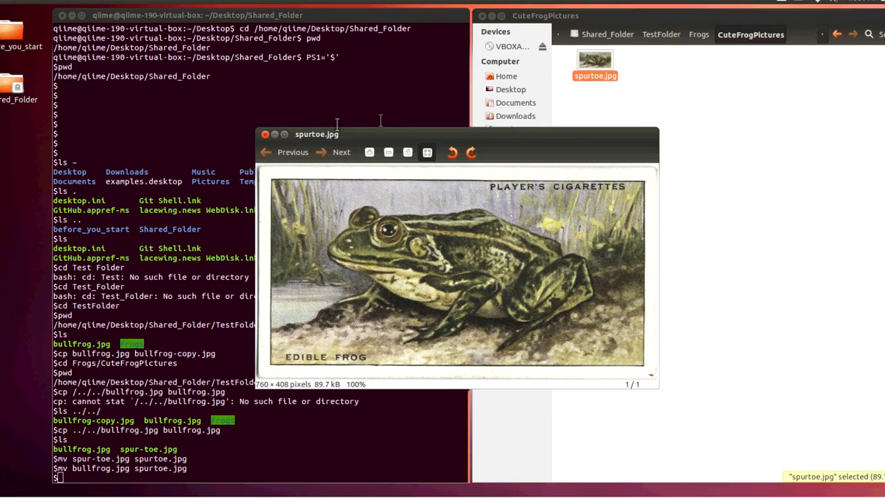
click(265, 134)
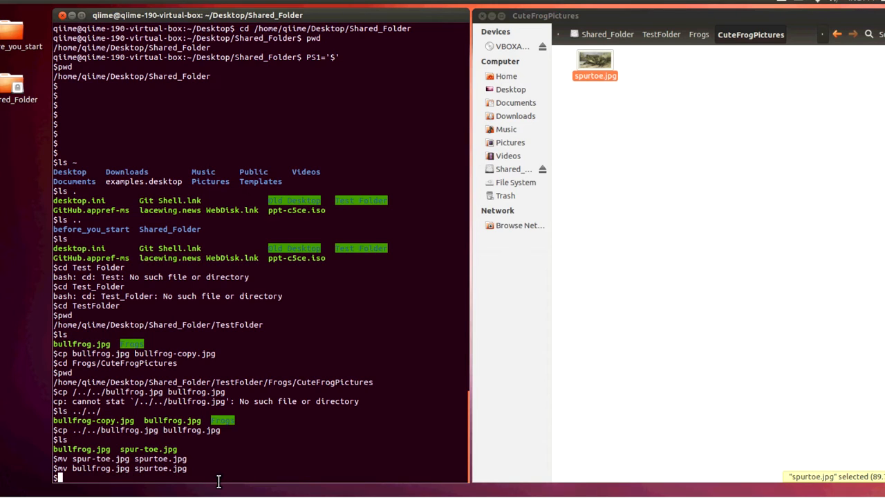
click(660, 128)
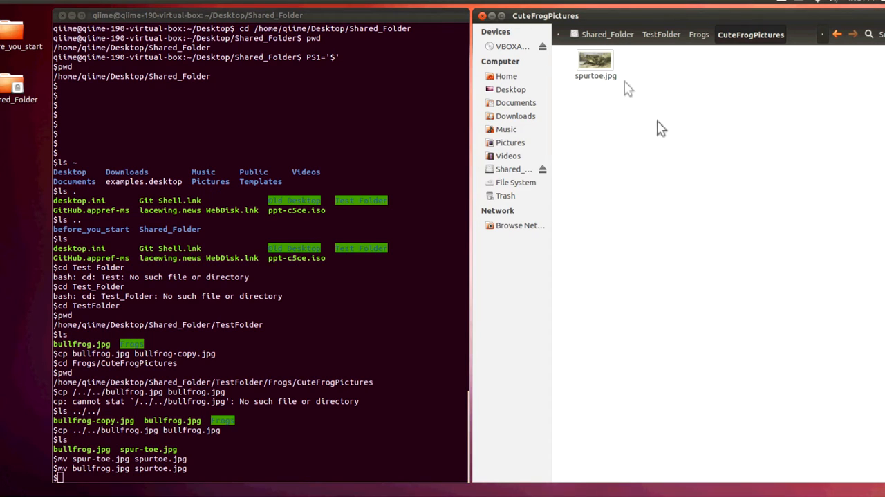
click(595, 61)
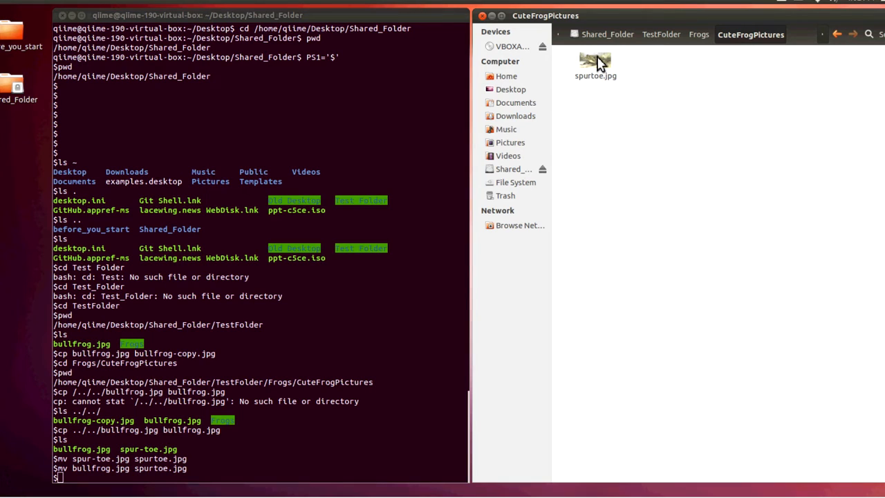
right_click(595, 63)
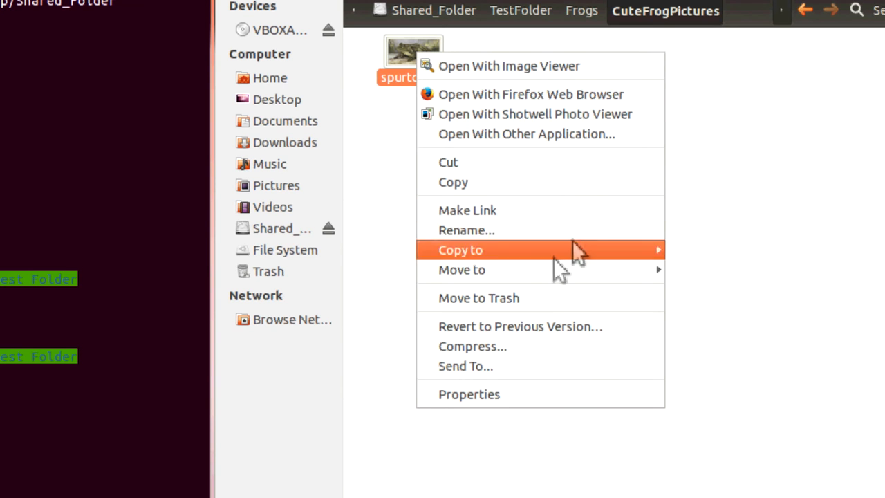
click(778, 316)
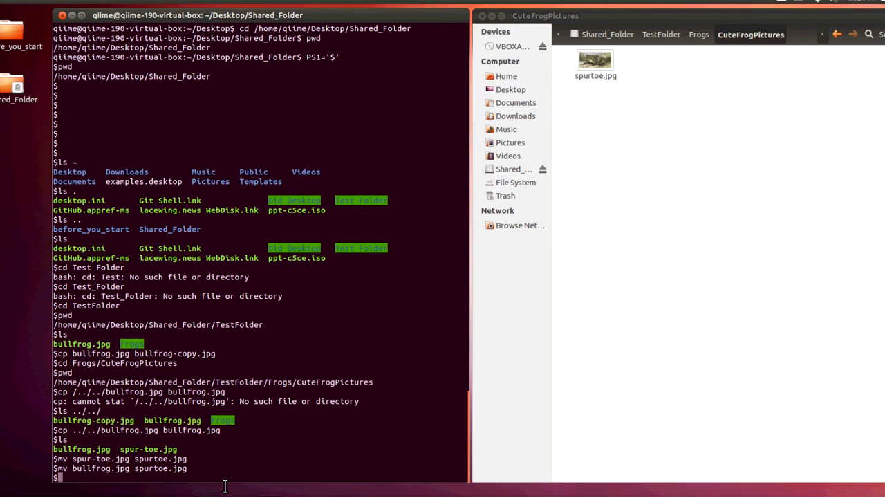
Step: Discard the 'rm spurtoe.jpg' command, then run cd .. and pwd to confirm TestFolder/Frogs
text(rm)
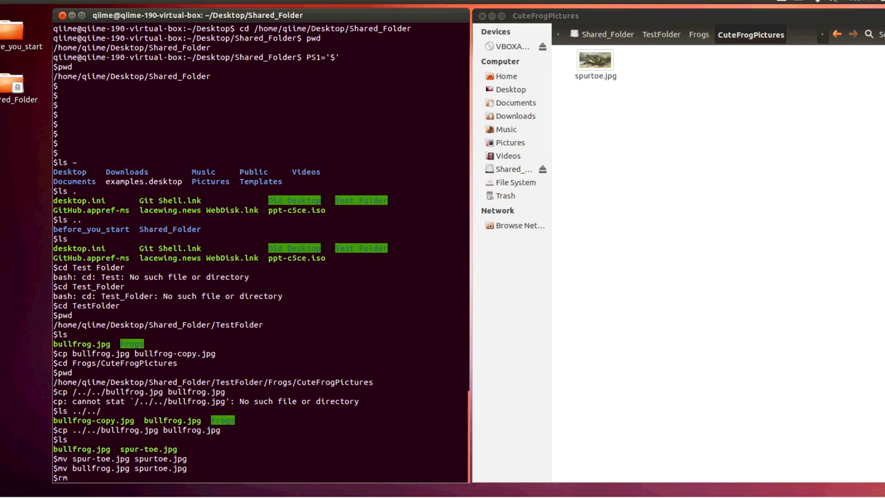
text(spurtoe.)
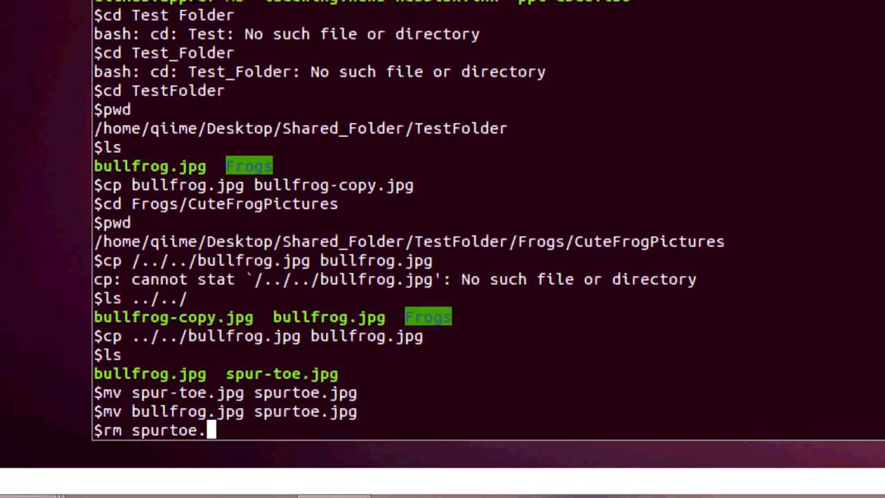
text(jp)
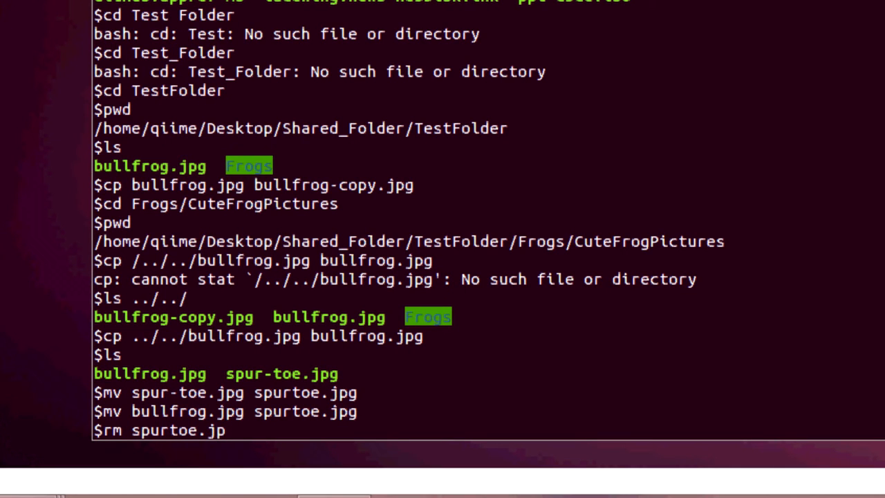
text(g)
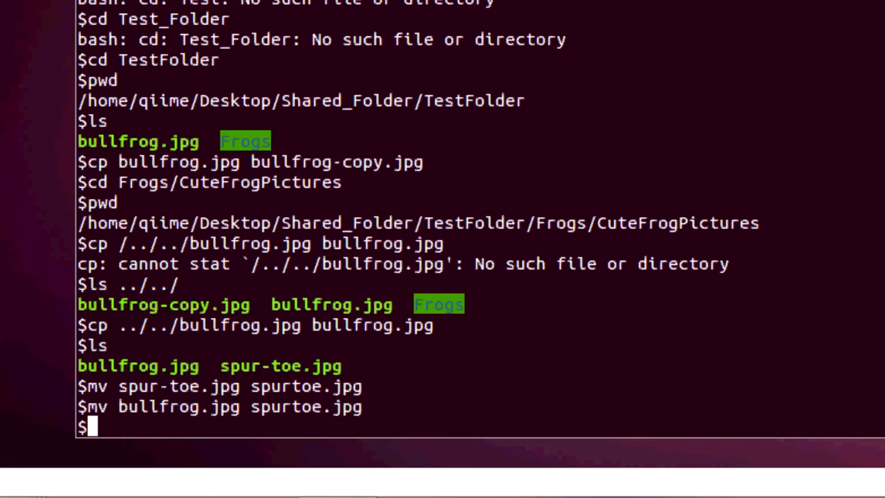
text(cd ..)
text(pwd)
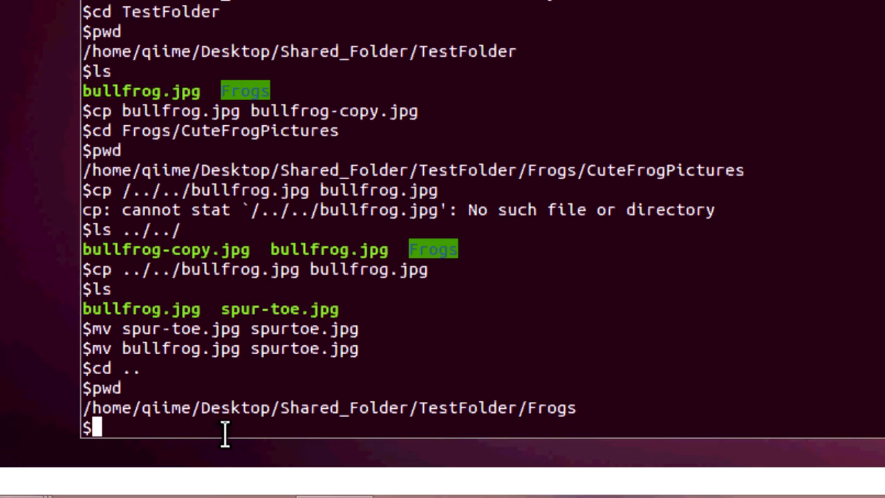
Step: Remove CuteFrogPictures recursively with 'rm CuteFrogPictures -r', then return to TestFolder with cd .. and pwd
text(rm)
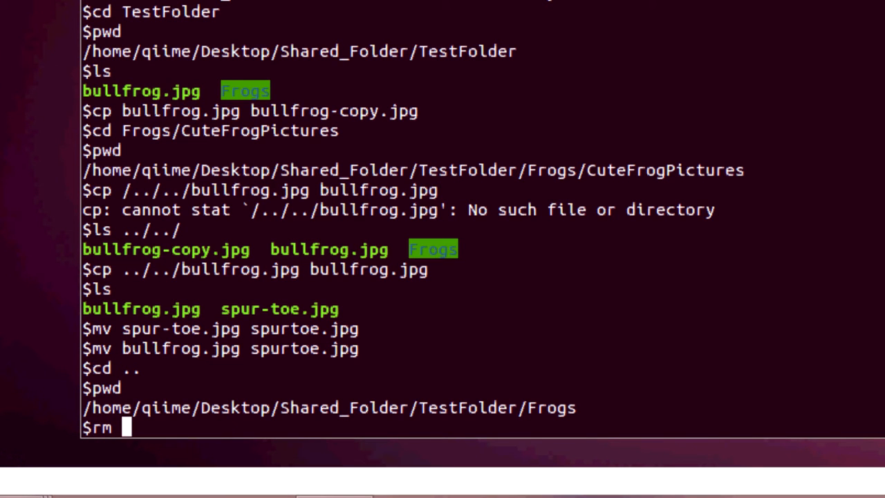
text(C)
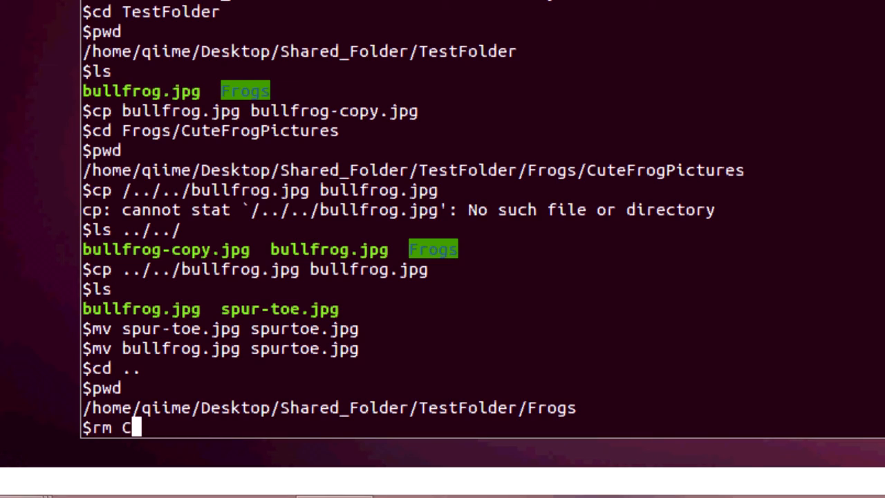
text(ute)
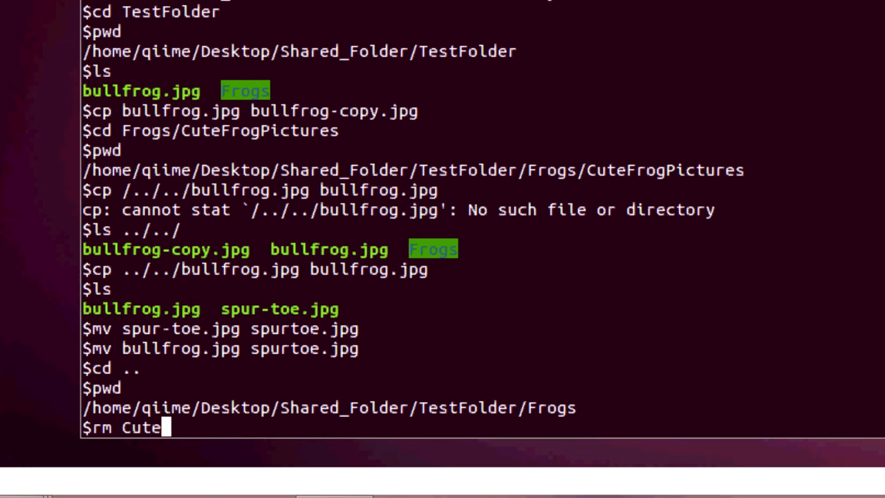
text(FrogPictures)
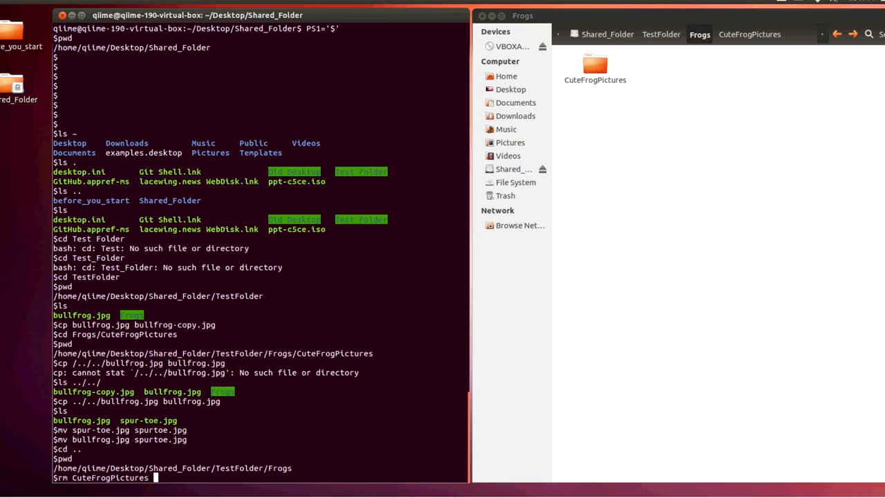
text(-)
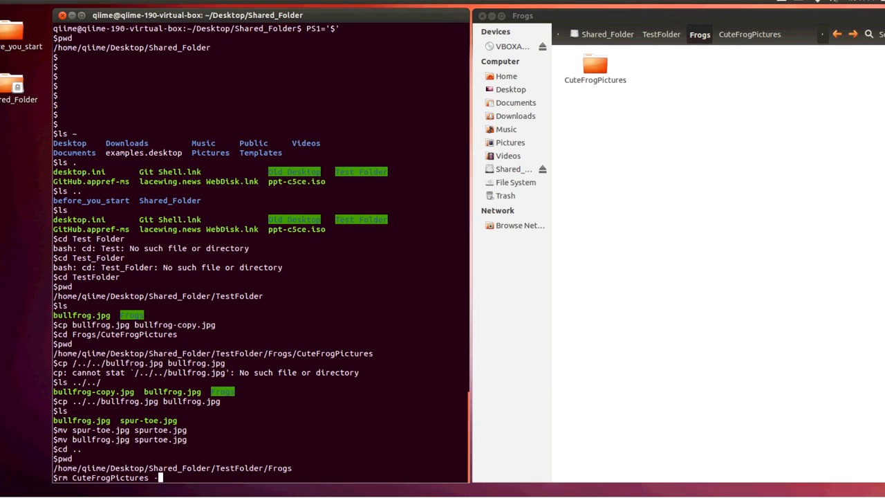
text(r)
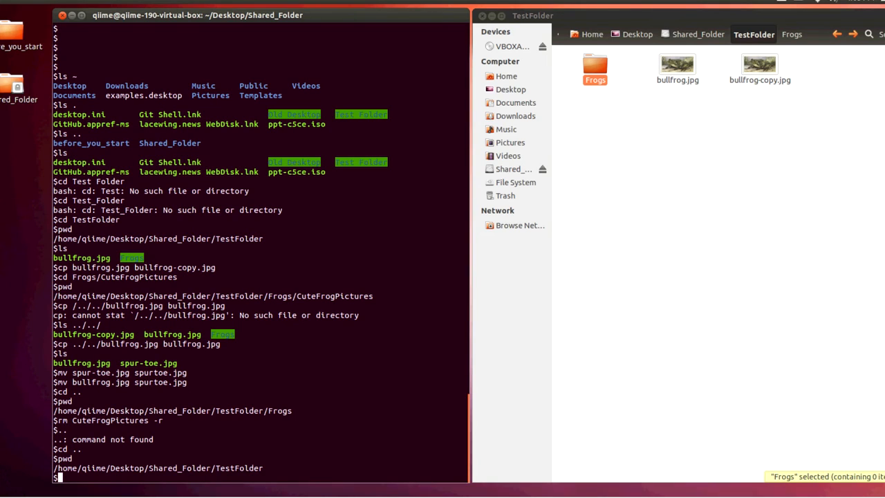
mouse_move(213, 482)
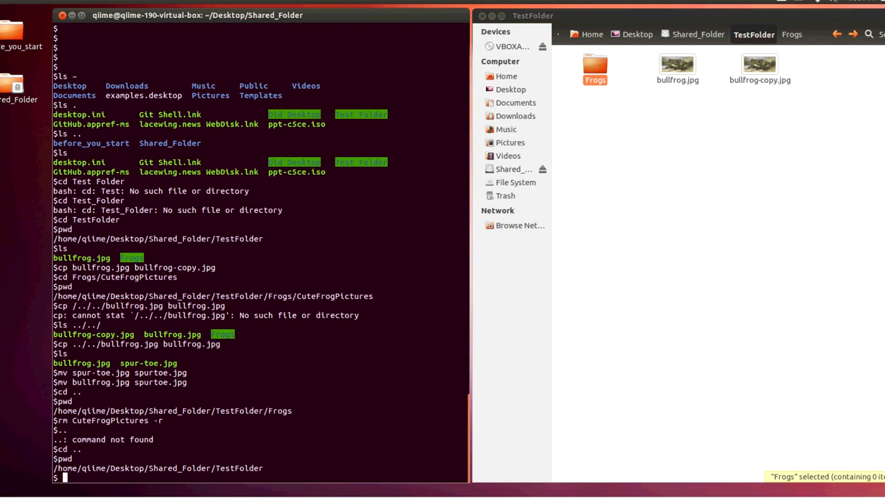
Step: List bullfrog.jpg with ls to verify it remains in TestFolder
text(ls)
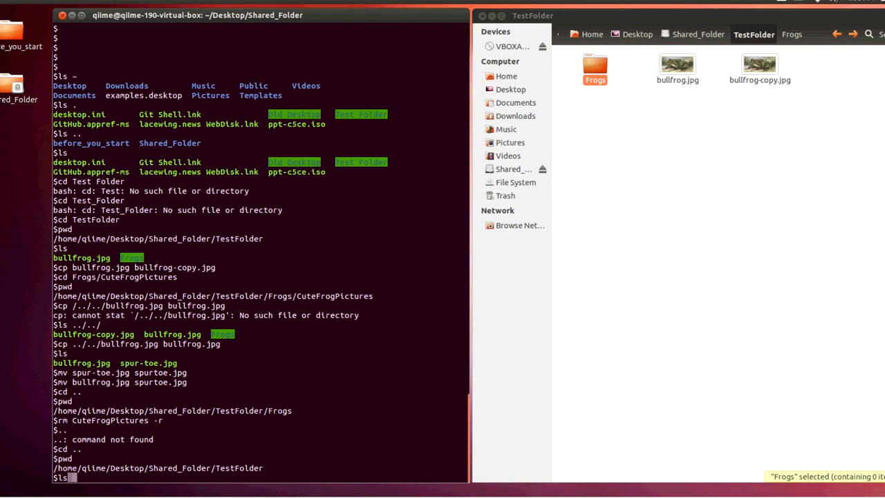
text(F)
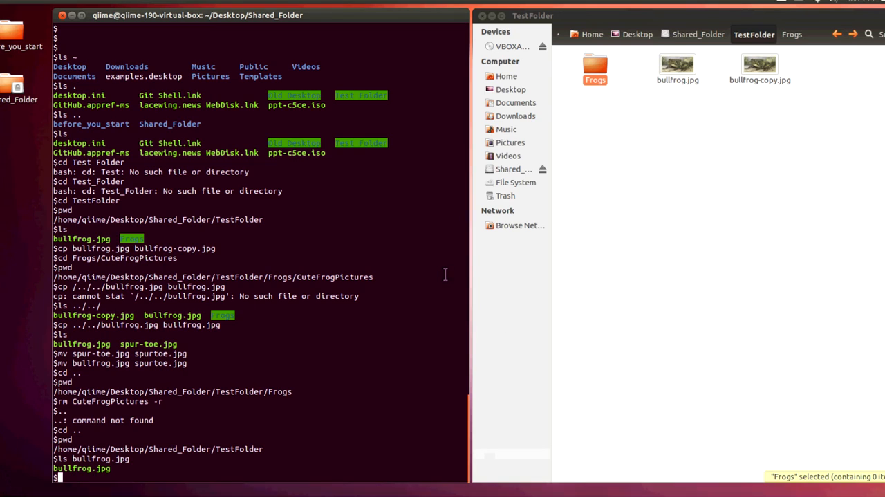
mouse_move(336, 382)
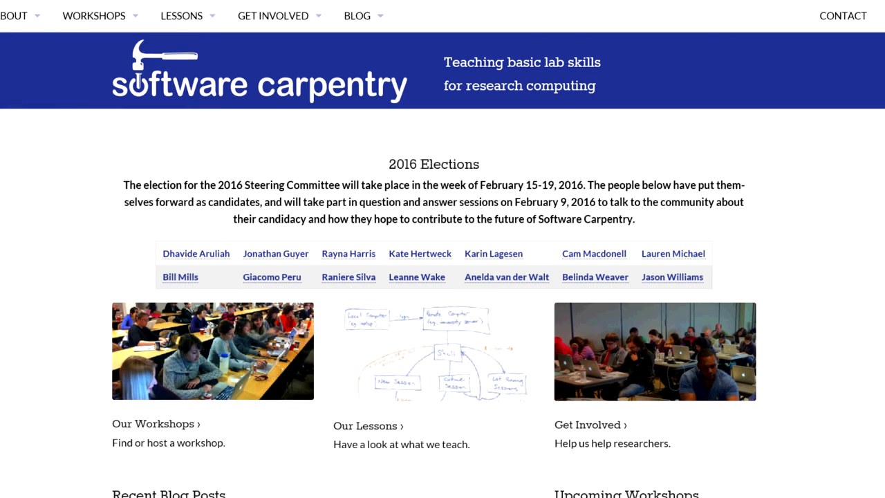
Step: Open Our Lessons from the Lessons menu to see the table including The Unix Shell
click(181, 16)
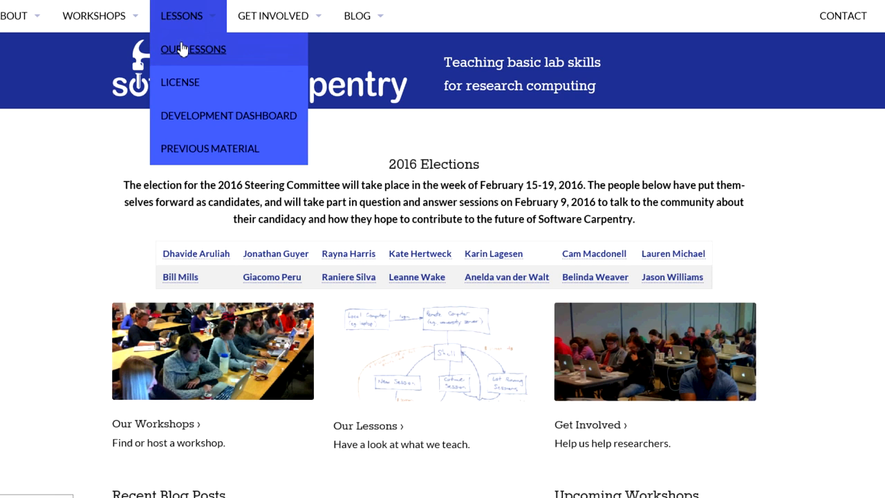
click(193, 50)
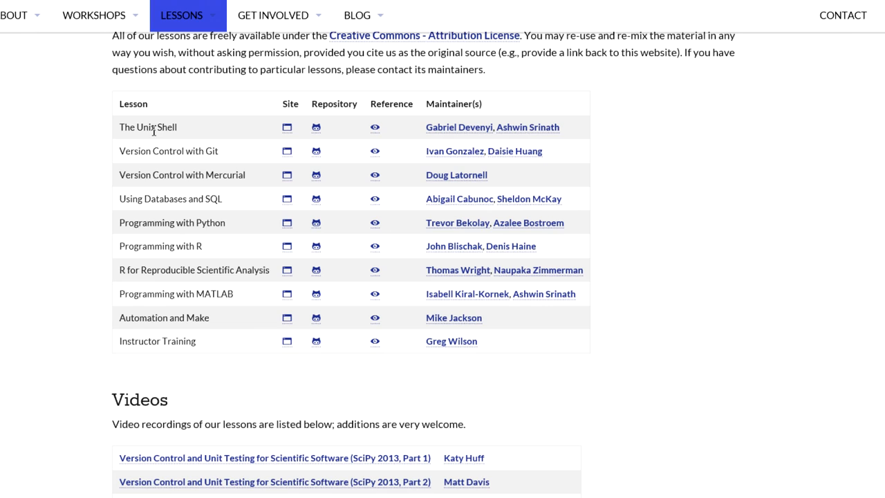
mouse_move(183, 132)
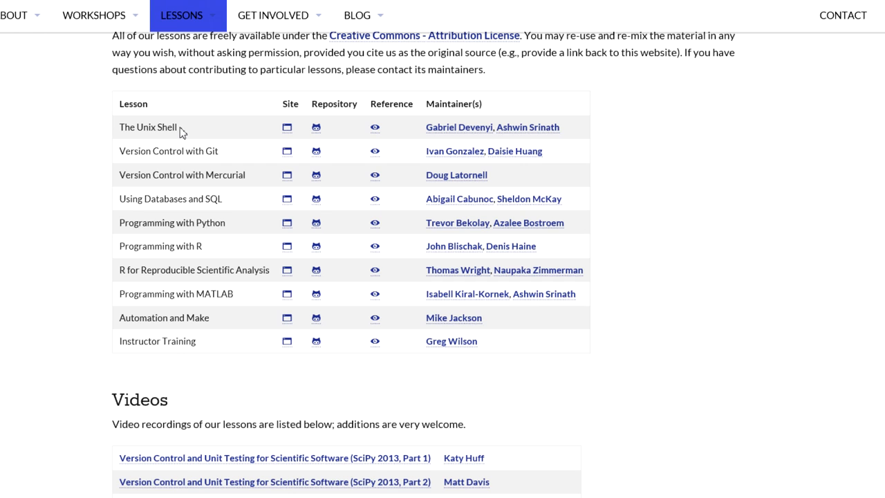
mouse_move(628, 47)
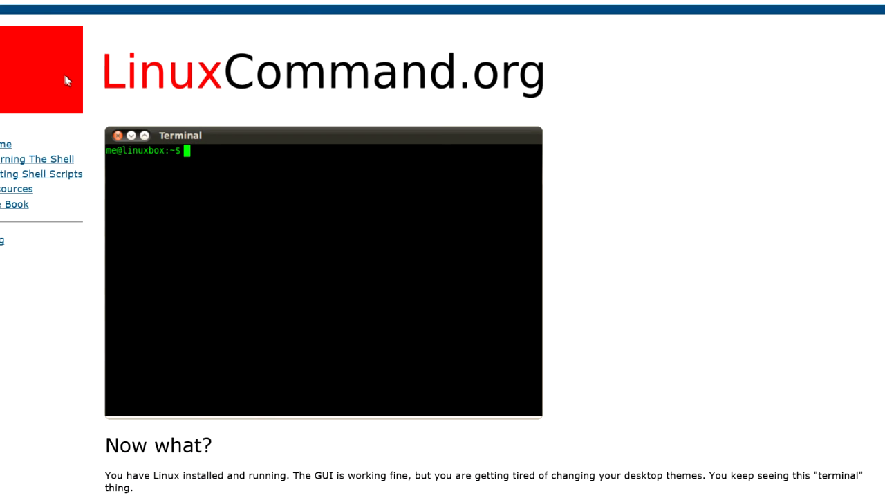
mouse_move(612, 222)
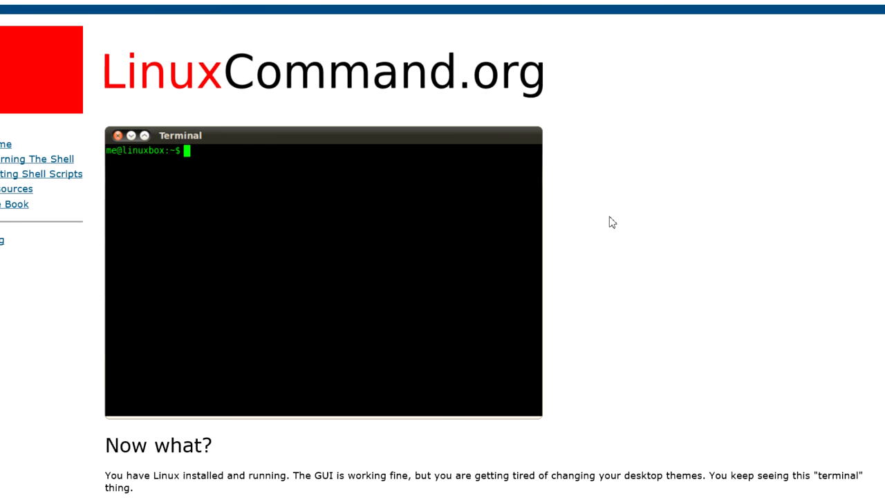
Step: Scroll LinuxCommand.org to the Writing Shell Scripts page, starting with Writing Your First Script
scroll(down, 3)
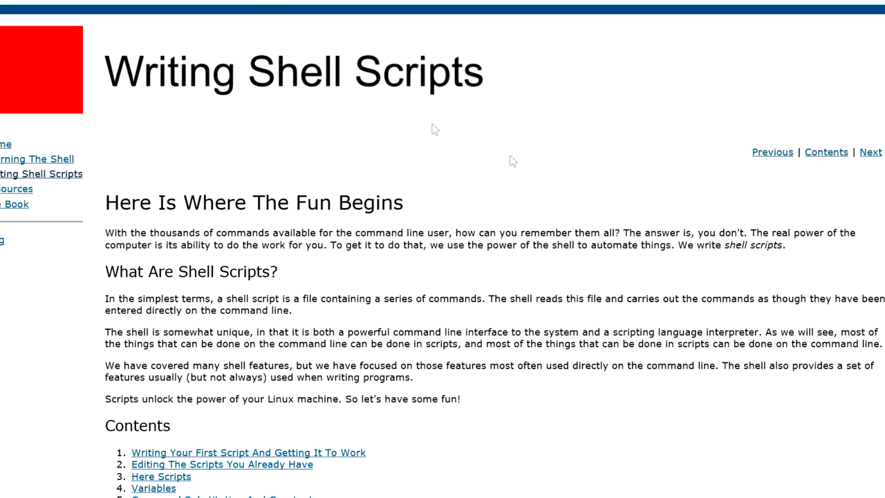
mouse_move(416, 132)
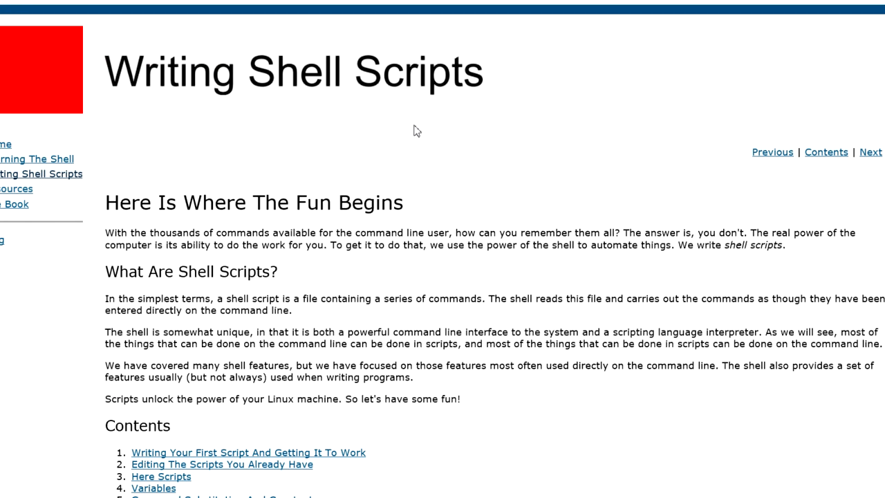